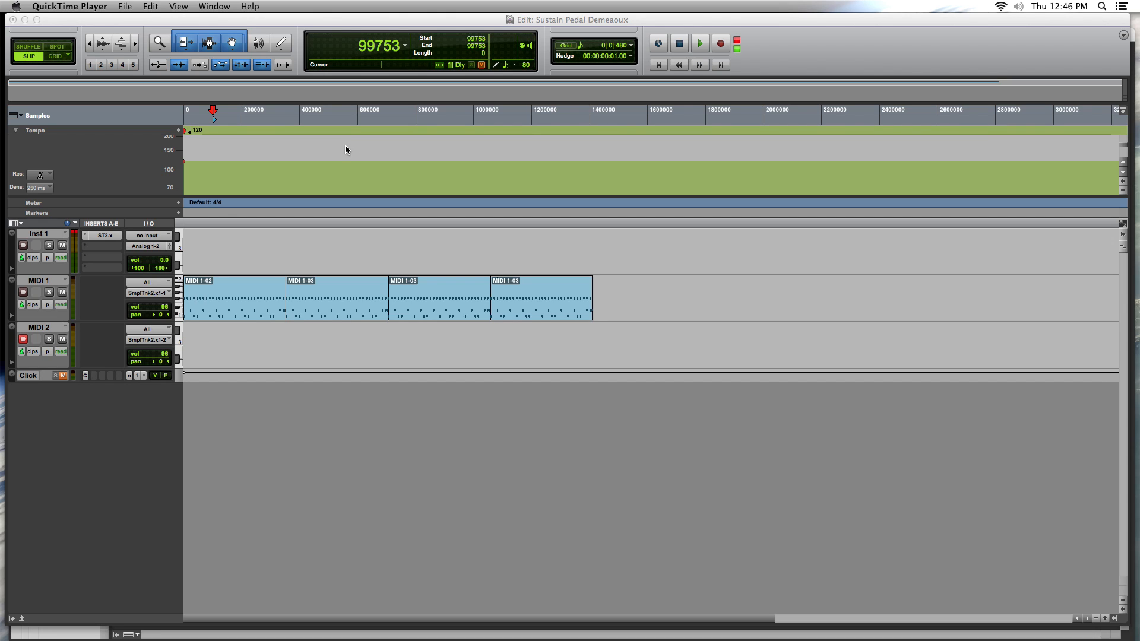
pyautogui.moveTo(356, 150)
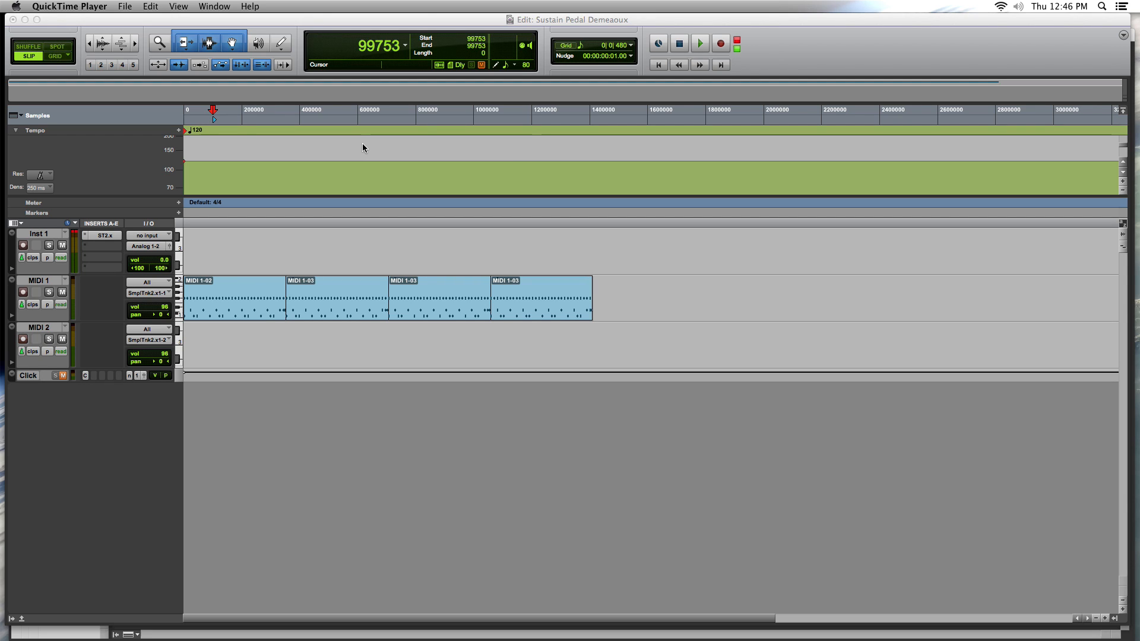
pyautogui.moveTo(361, 148)
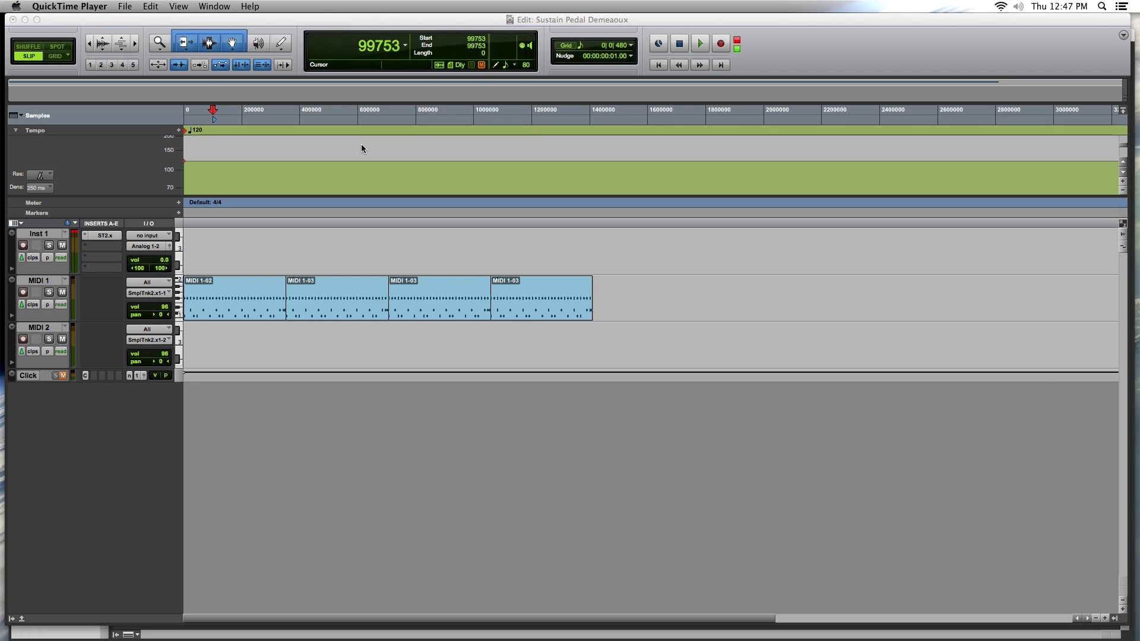
pyautogui.moveTo(364, 153)
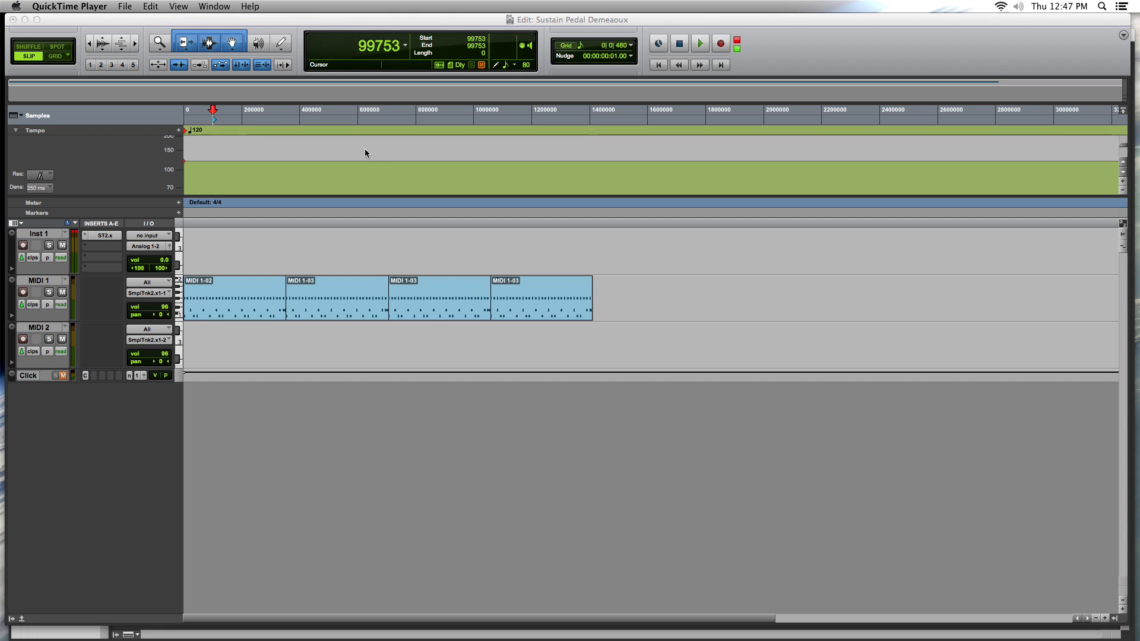
pyautogui.moveTo(331, 172)
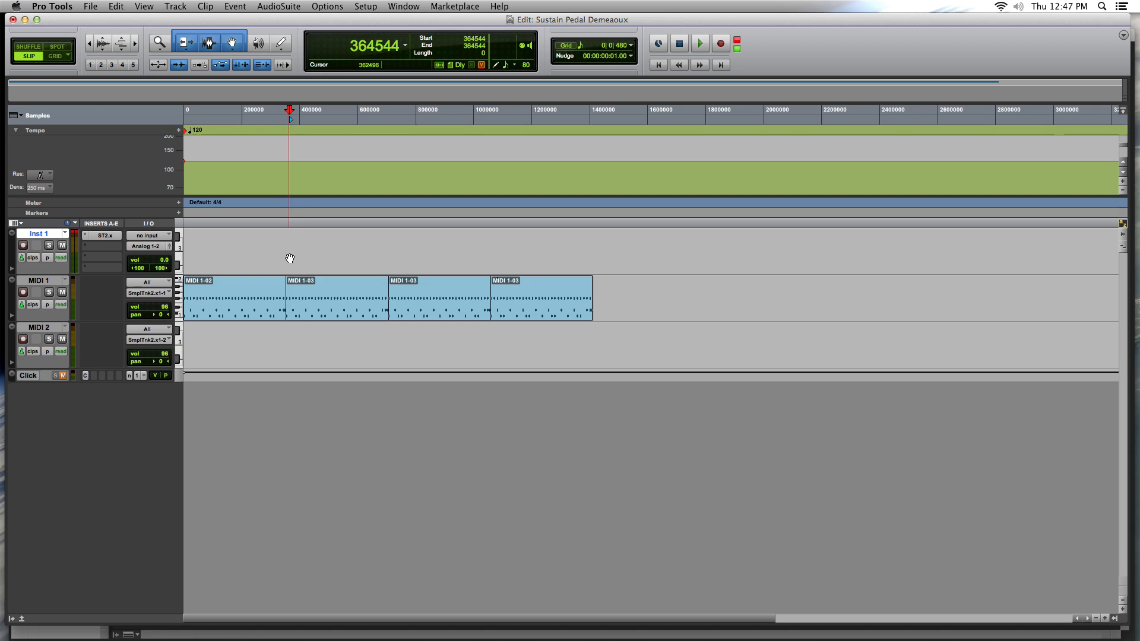
# Select track MIDI 2 and place the insertion point just after the session start.
pyautogui.click(295, 343)
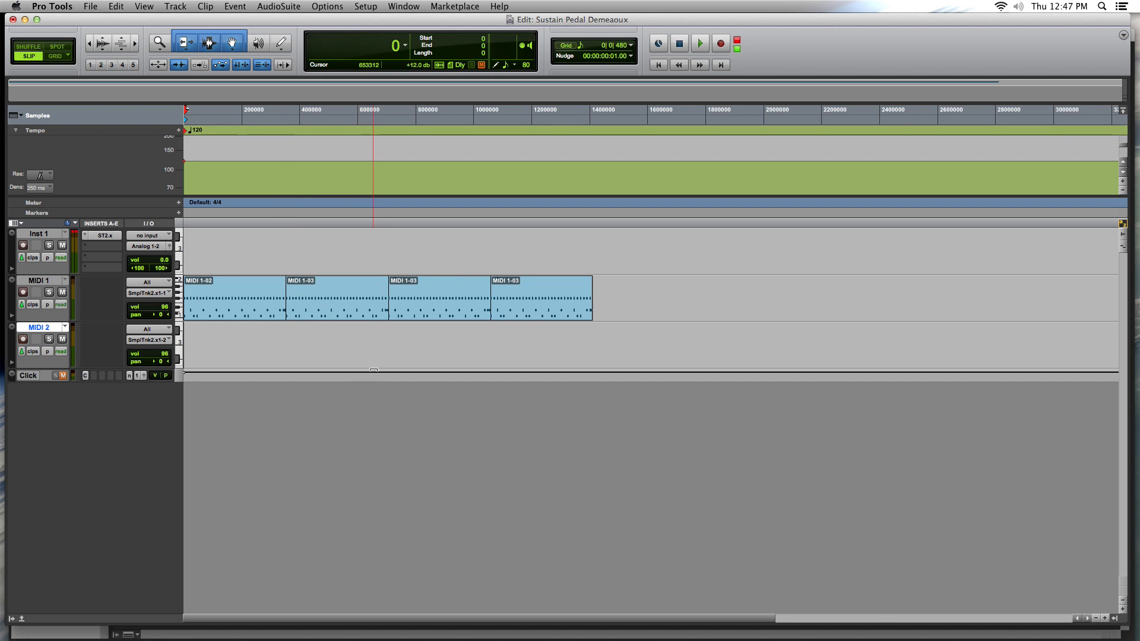
pyautogui.click(293, 332)
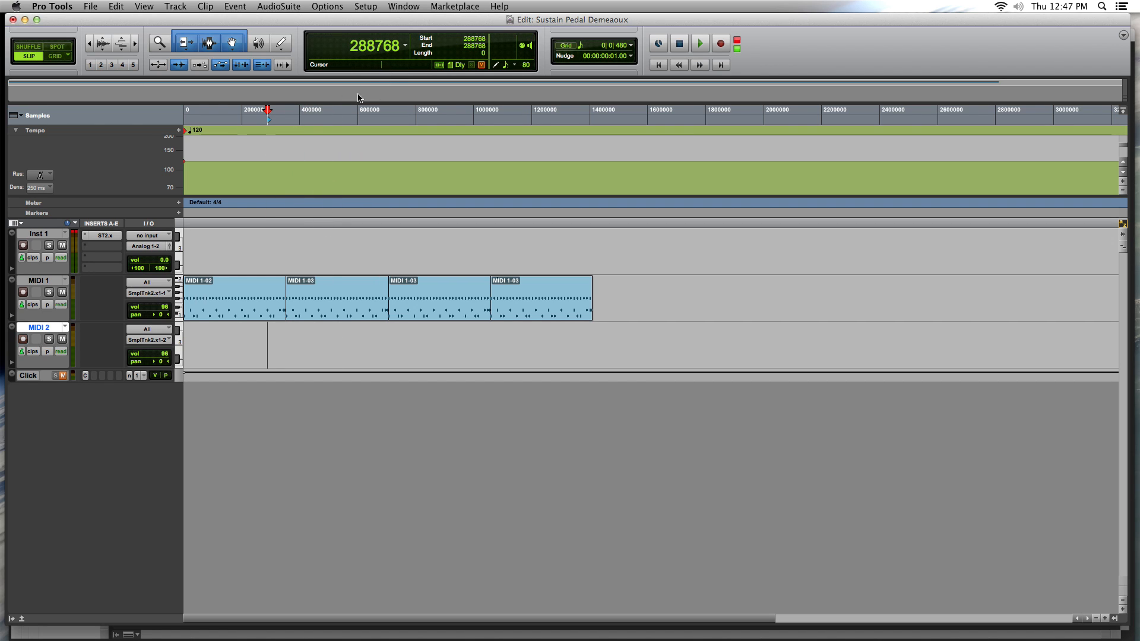
pyautogui.moveTo(371, 57)
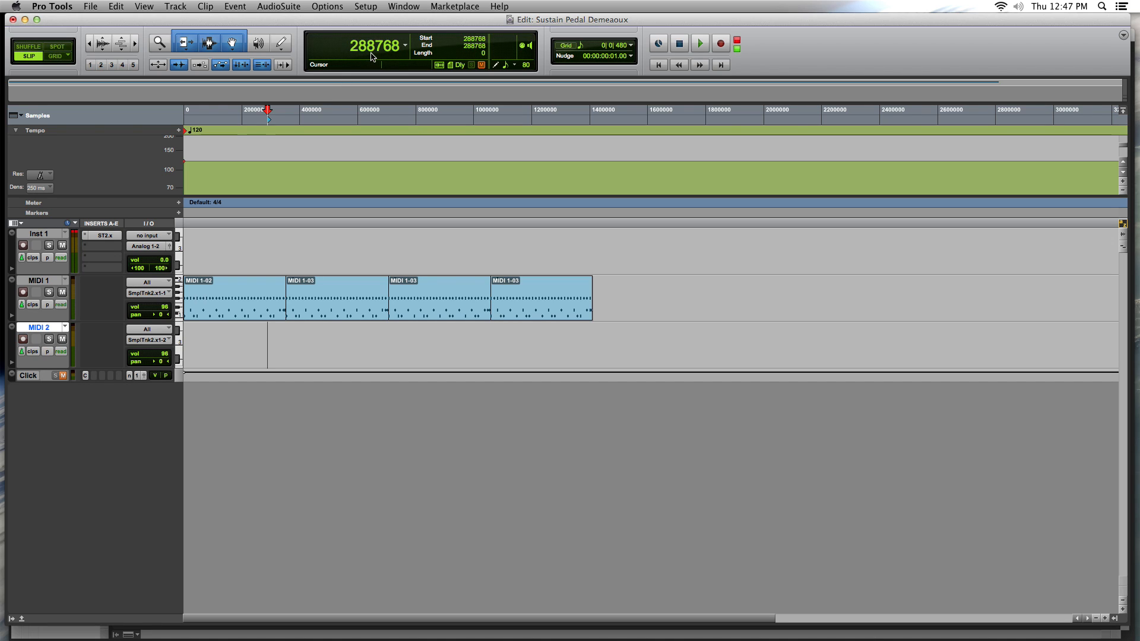
pyautogui.click(349, 229)
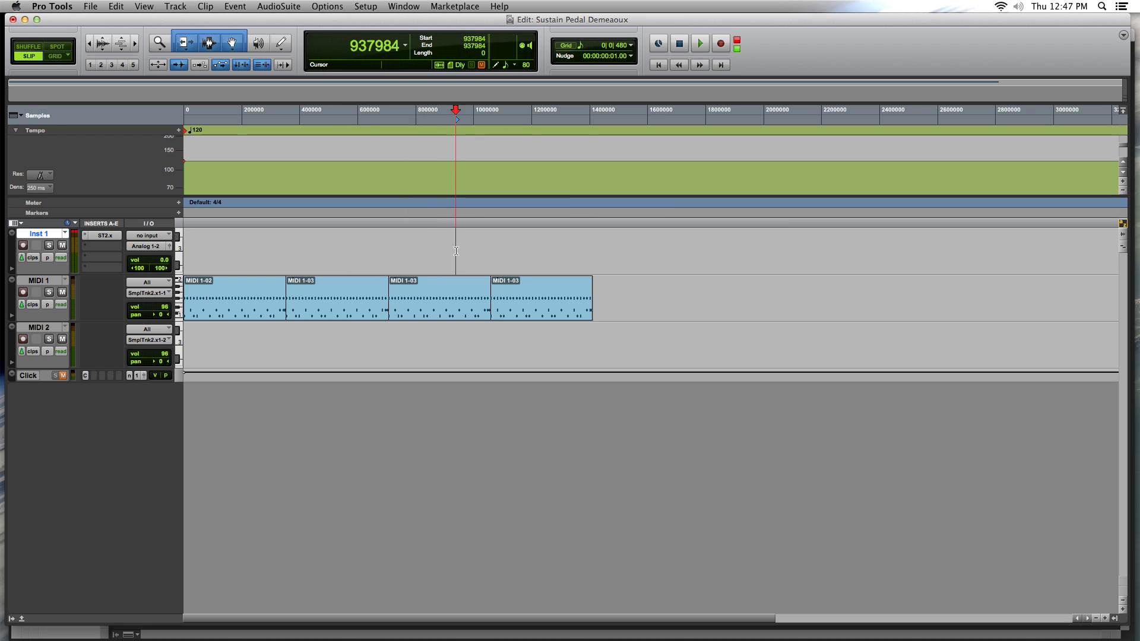
pyautogui.click(291, 251)
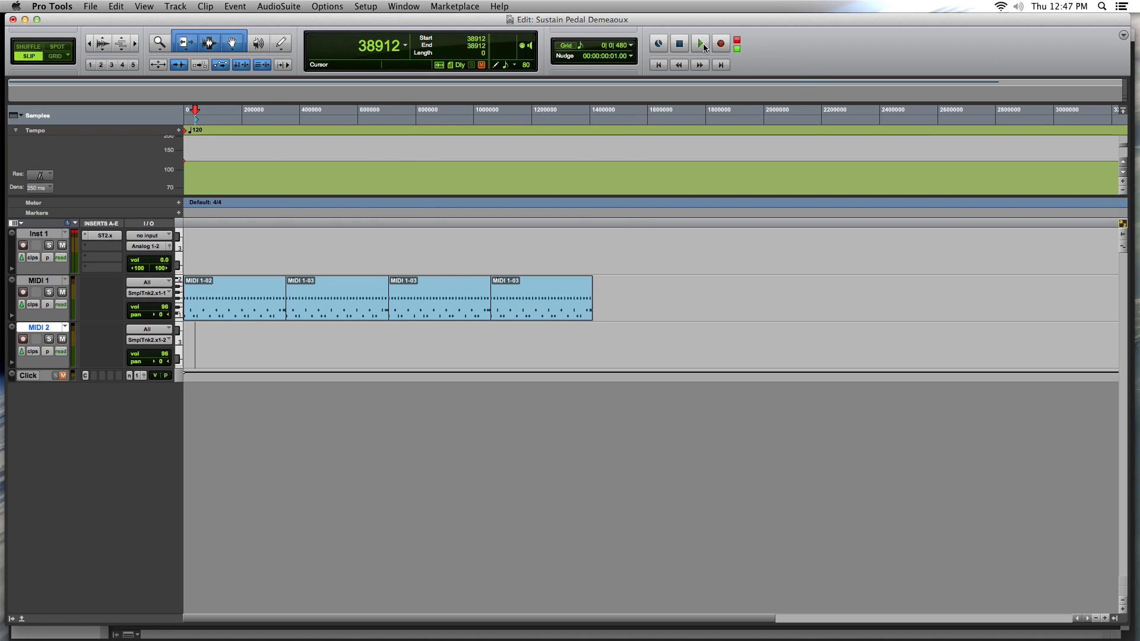
# Record the piano performance onto MIDI 2 as clip MIDI 2-01, then stop the transport.
pyautogui.click(698, 42)
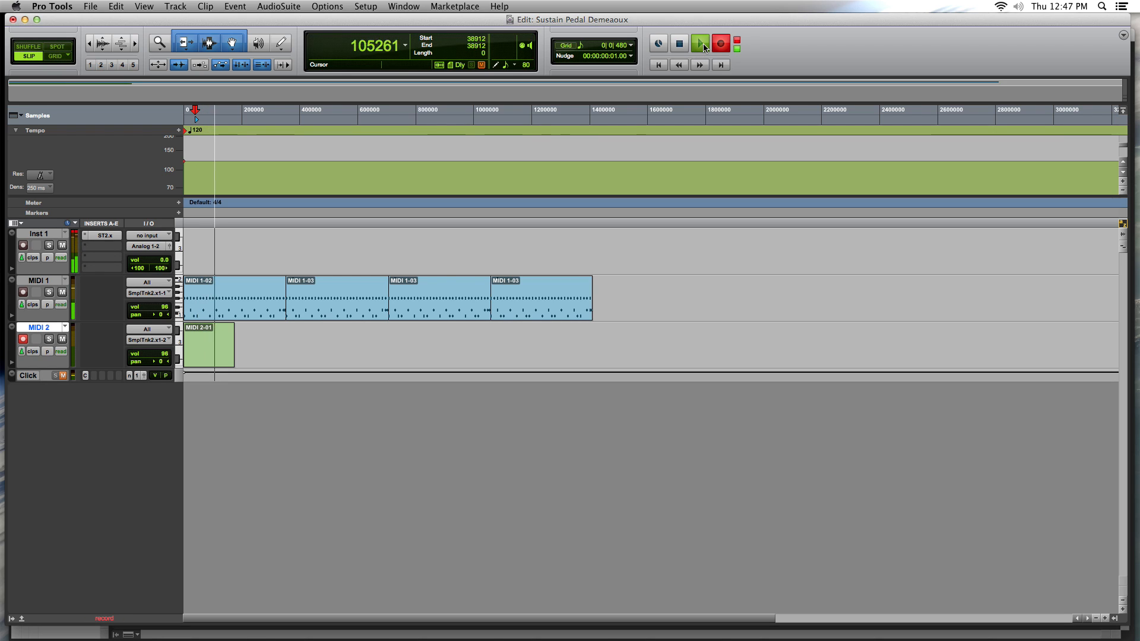
pyautogui.click(698, 44)
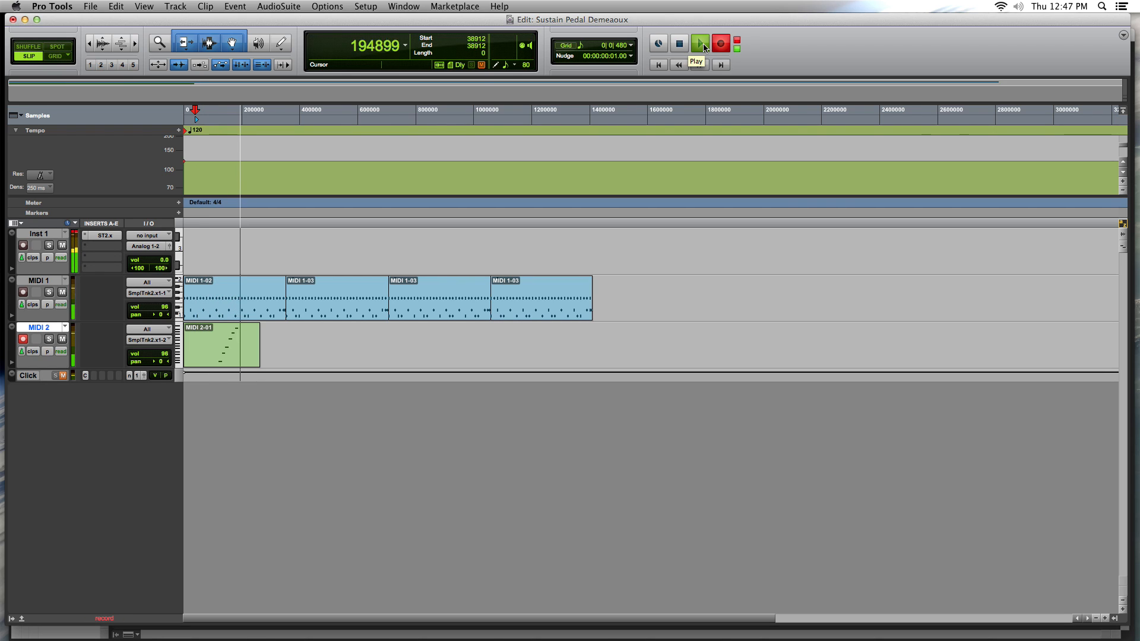
pyautogui.click(699, 43)
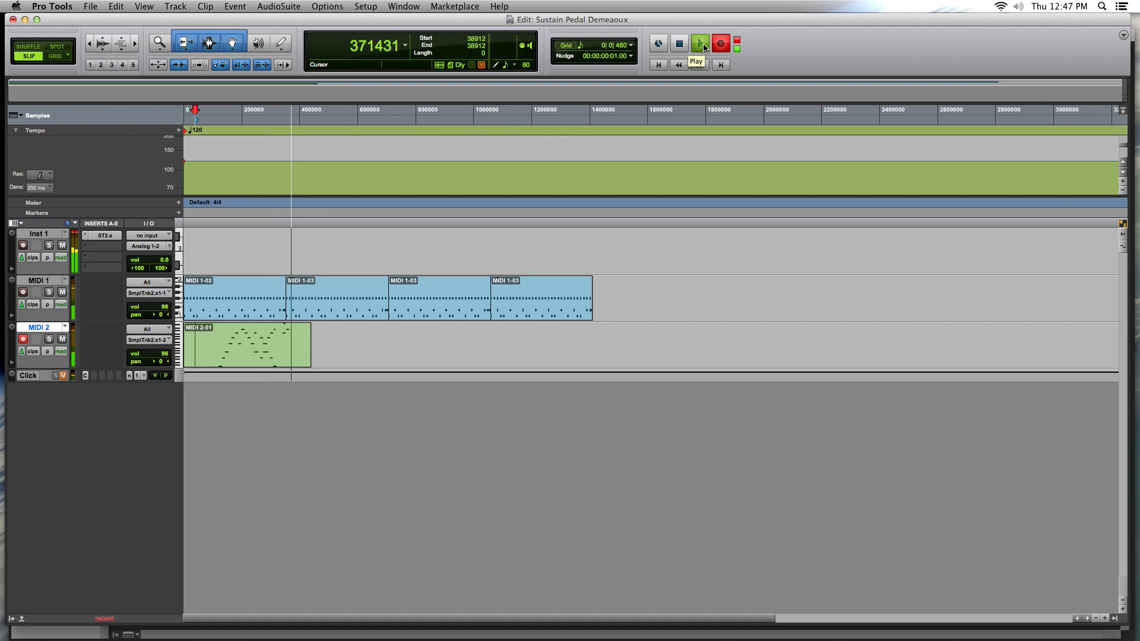
pyautogui.click(698, 43)
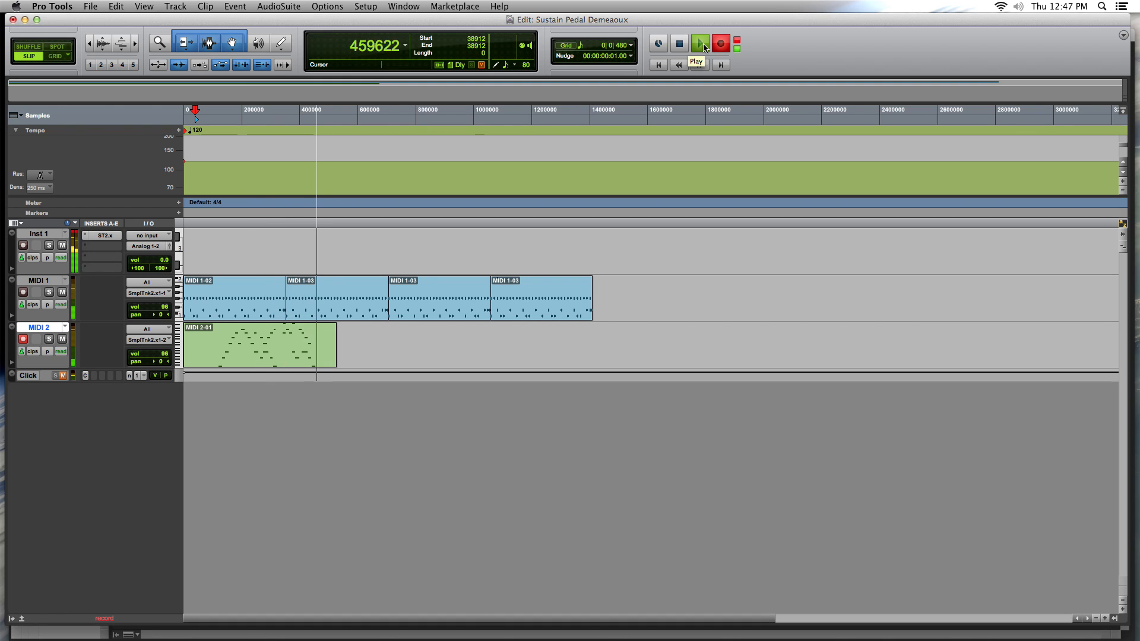
pyautogui.click(698, 44)
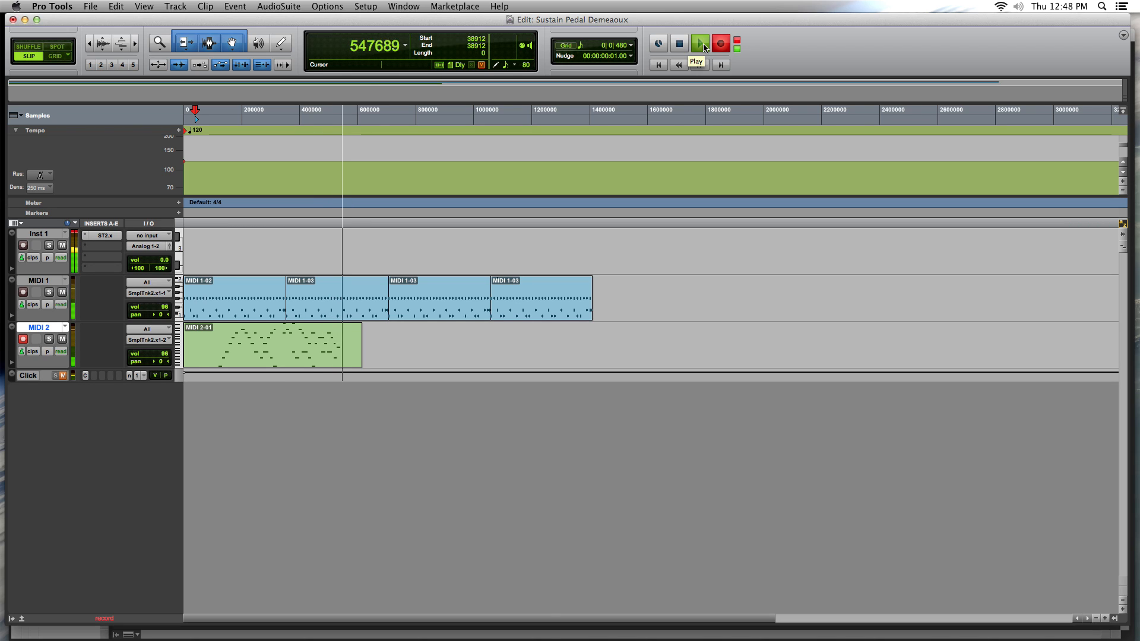
pyautogui.click(698, 44)
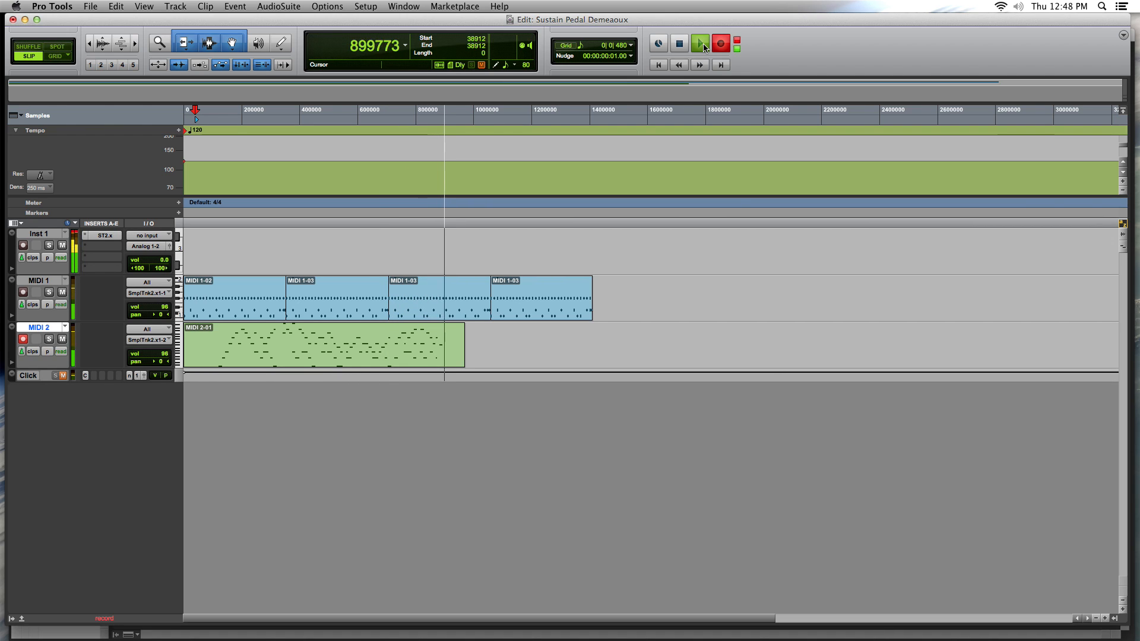
pyautogui.click(698, 43)
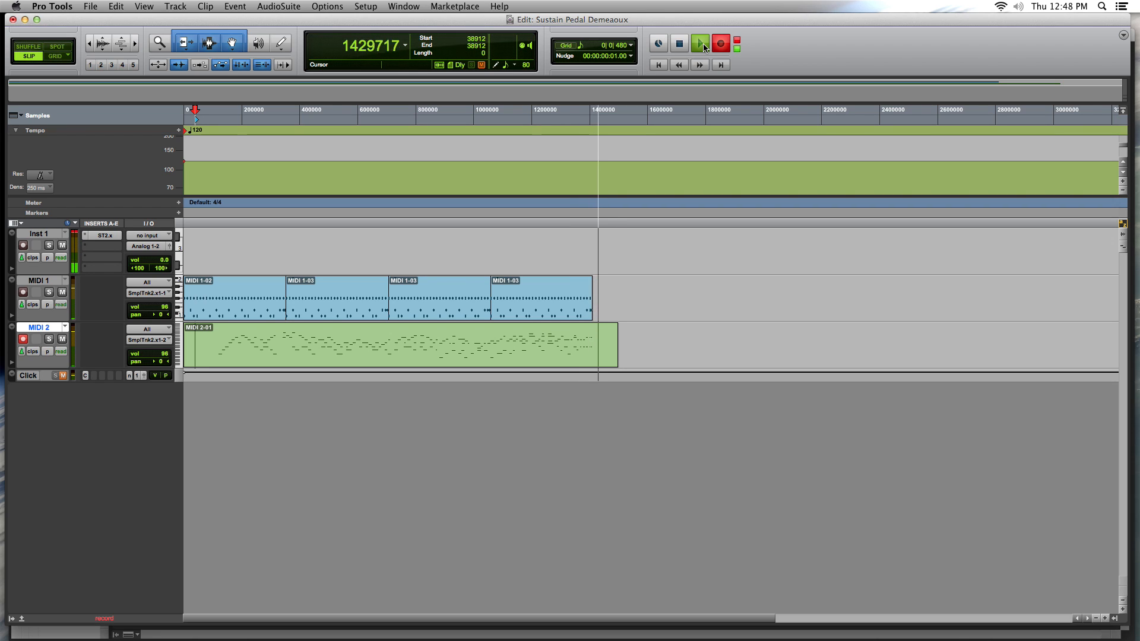
pyautogui.click(698, 43)
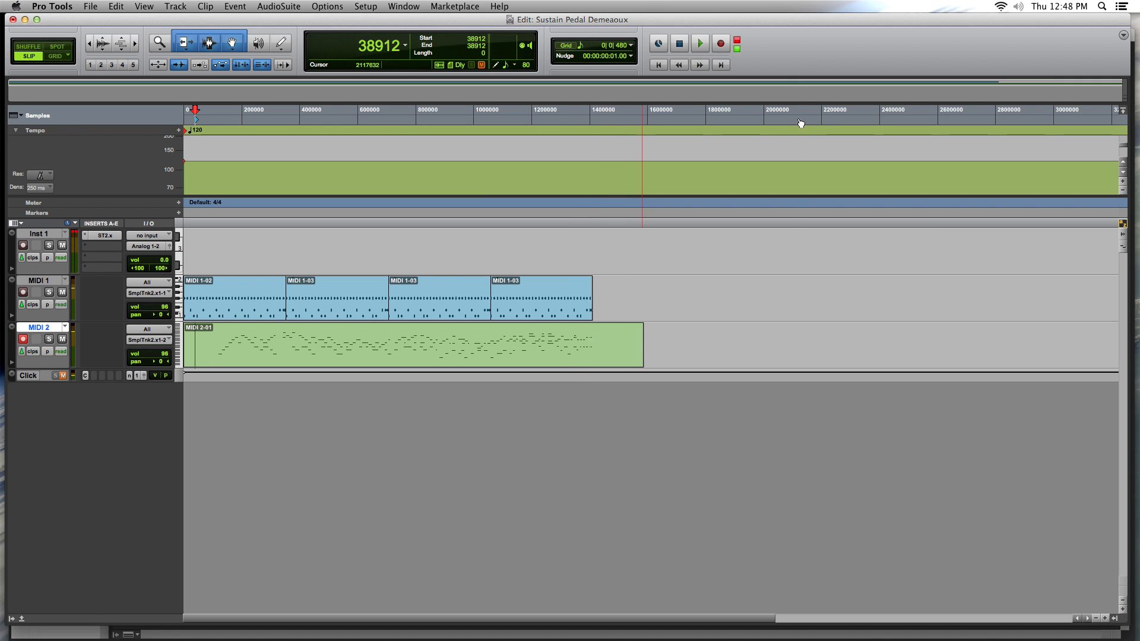
pyautogui.moveTo(990, 196)
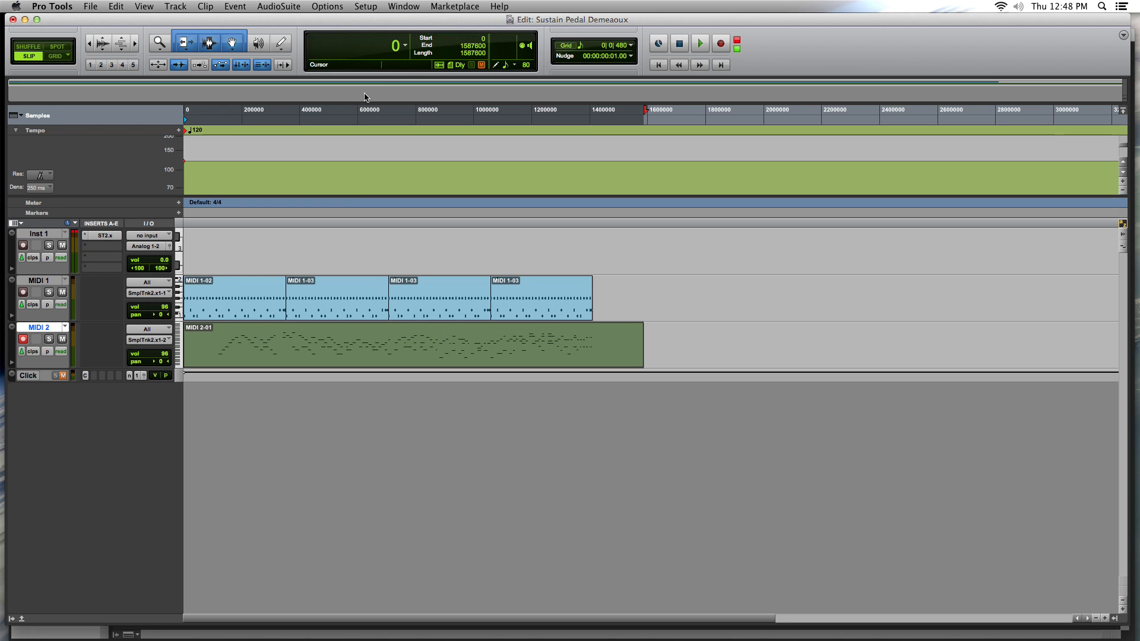
pyautogui.moveTo(365, 99)
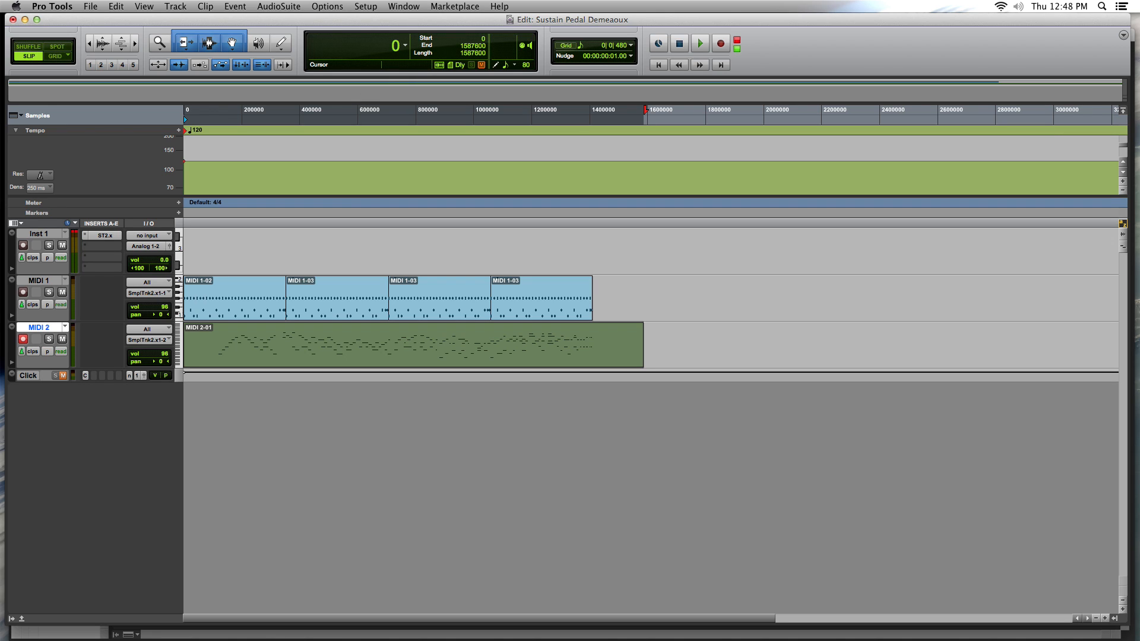
# Bring up the Window menu with the MIDI 2-01 clip selected.
pyautogui.click(402, 6)
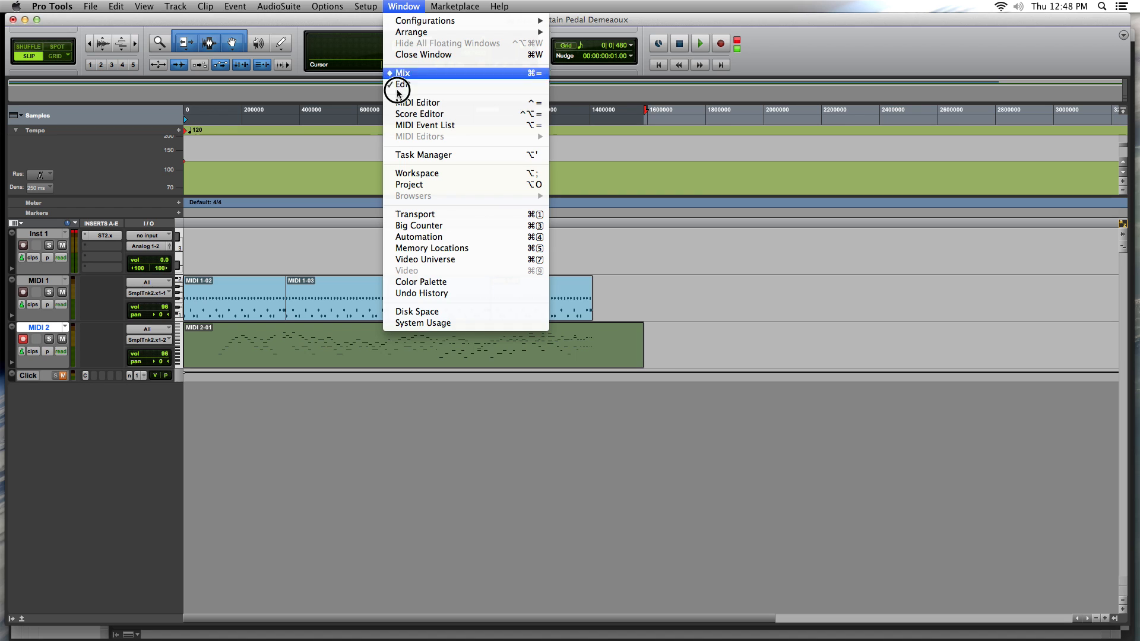
pyautogui.moveTo(404, 102)
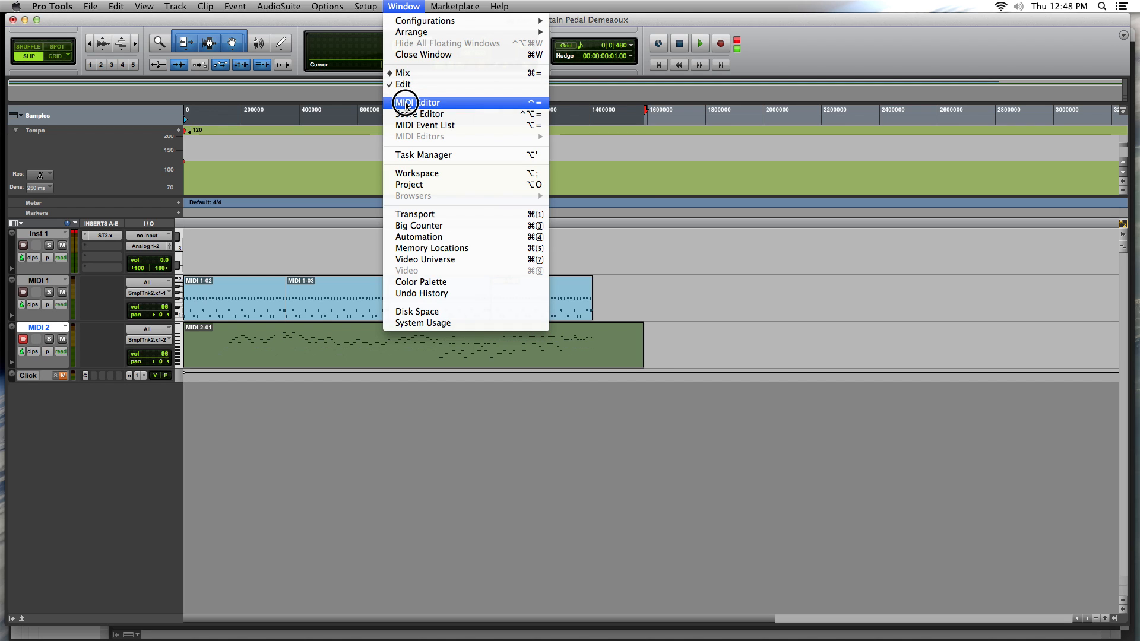
# Show MIDI 2 in the MIDI Editor and in the MIDI Event List (172 events).
pyautogui.click(417, 102)
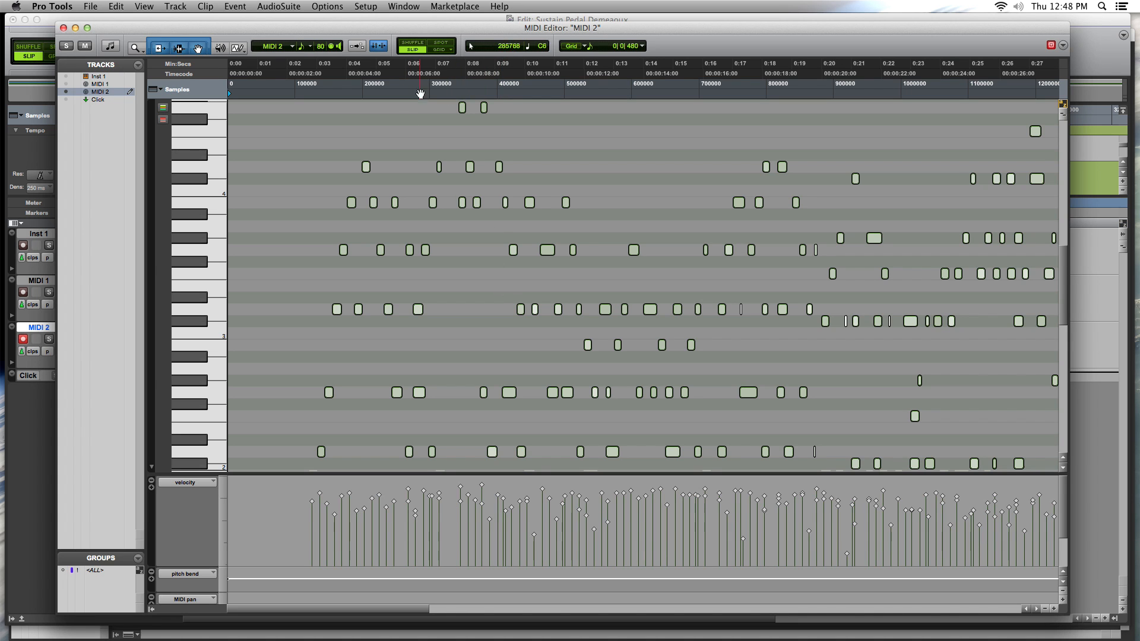
pyautogui.click(454, 6)
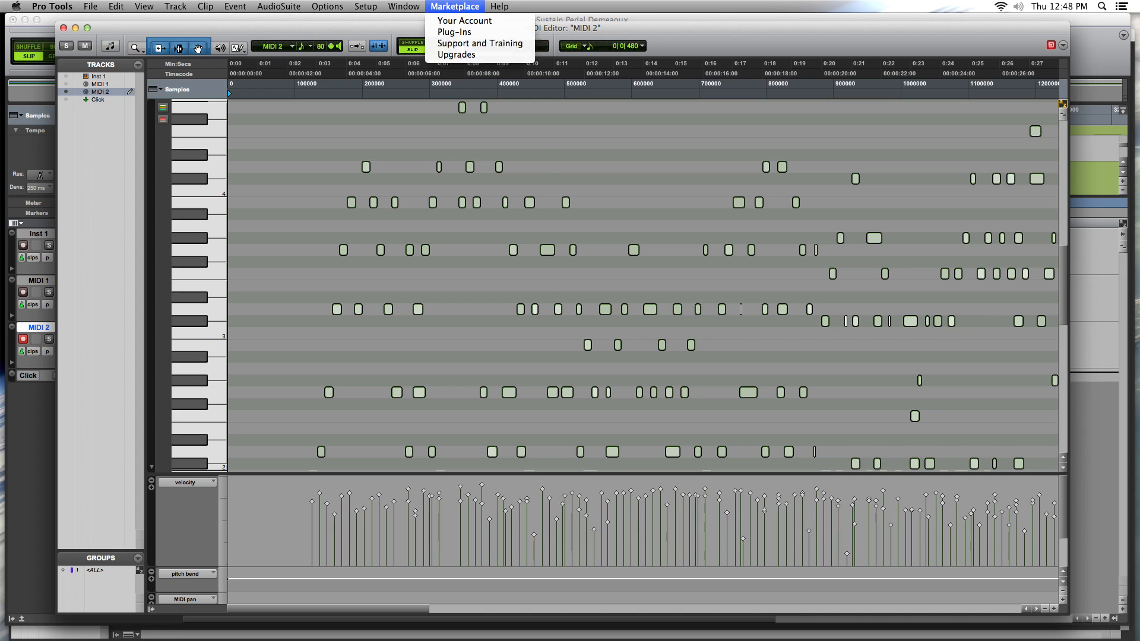
pyautogui.click(404, 7)
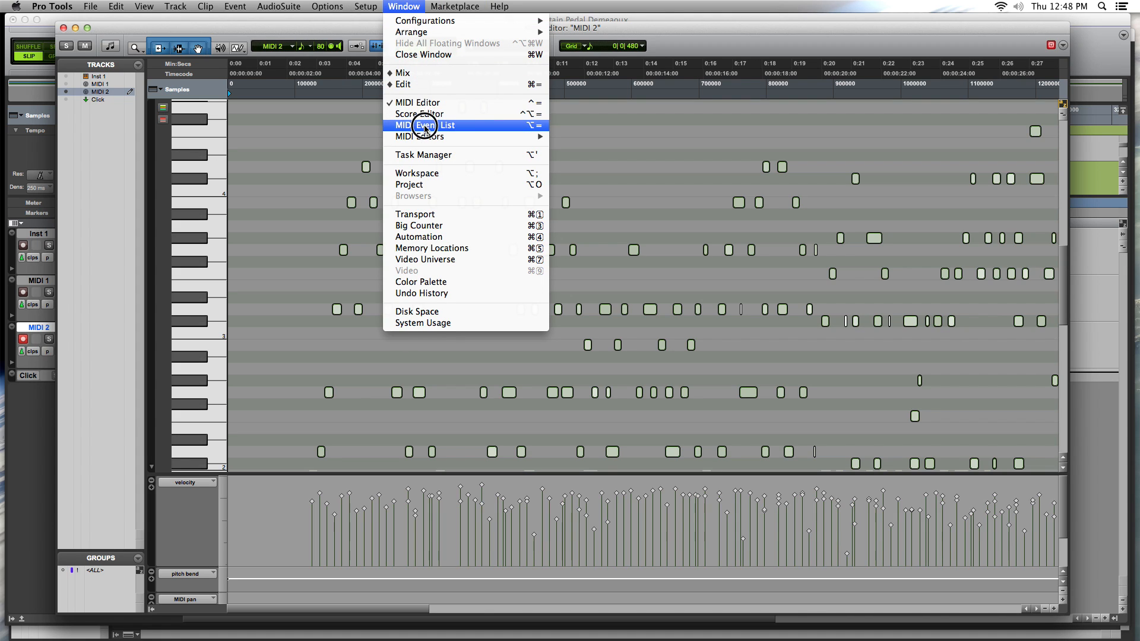
pyautogui.click(423, 125)
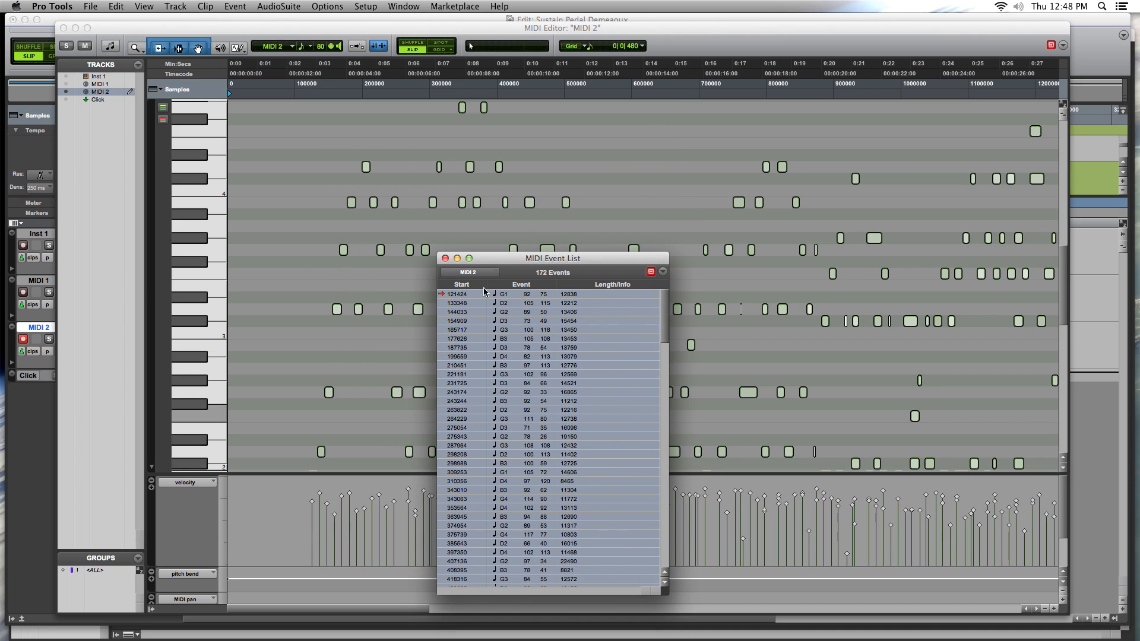
pyautogui.moveTo(472, 336)
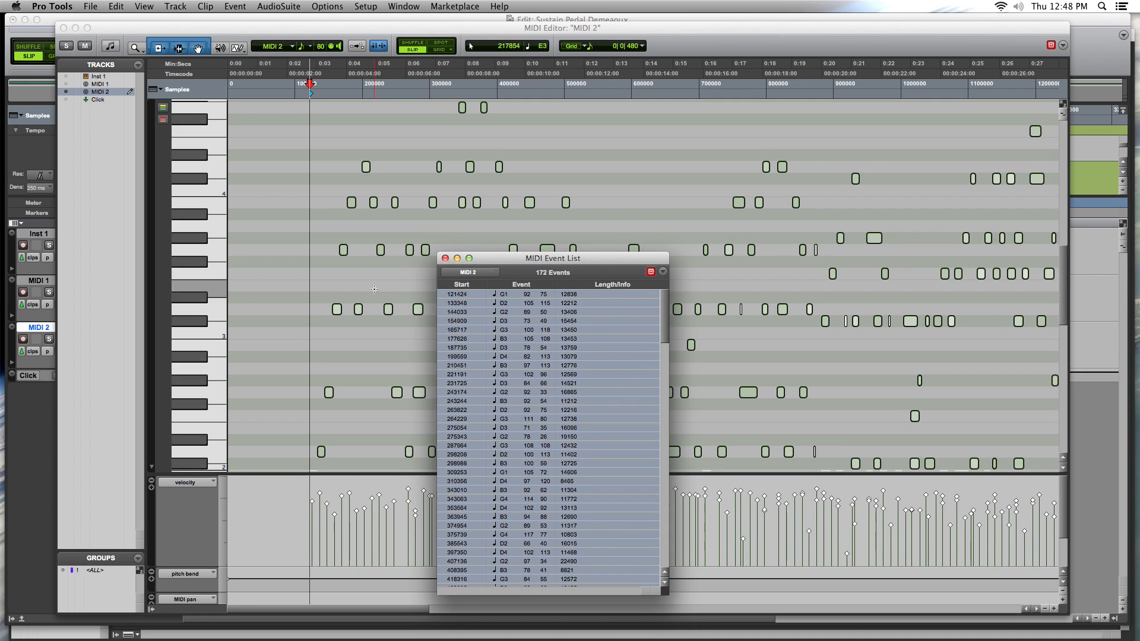
# Bring the Edit window forward and close the MIDI Editor, leaving the Event List open.
pyautogui.click(444, 257)
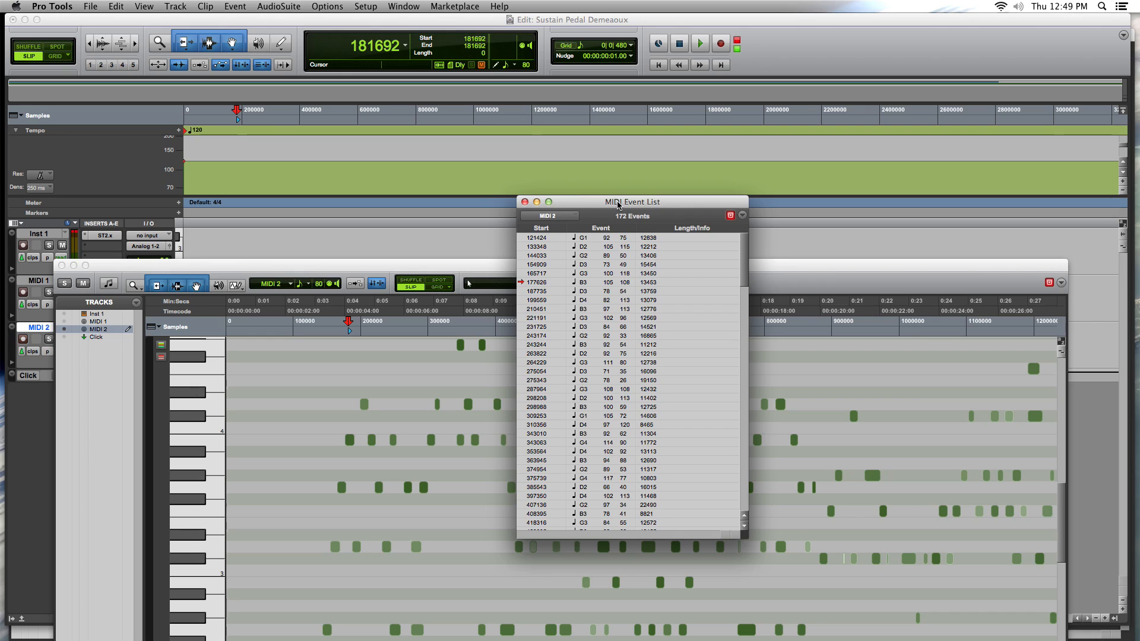
pyautogui.moveTo(618, 237)
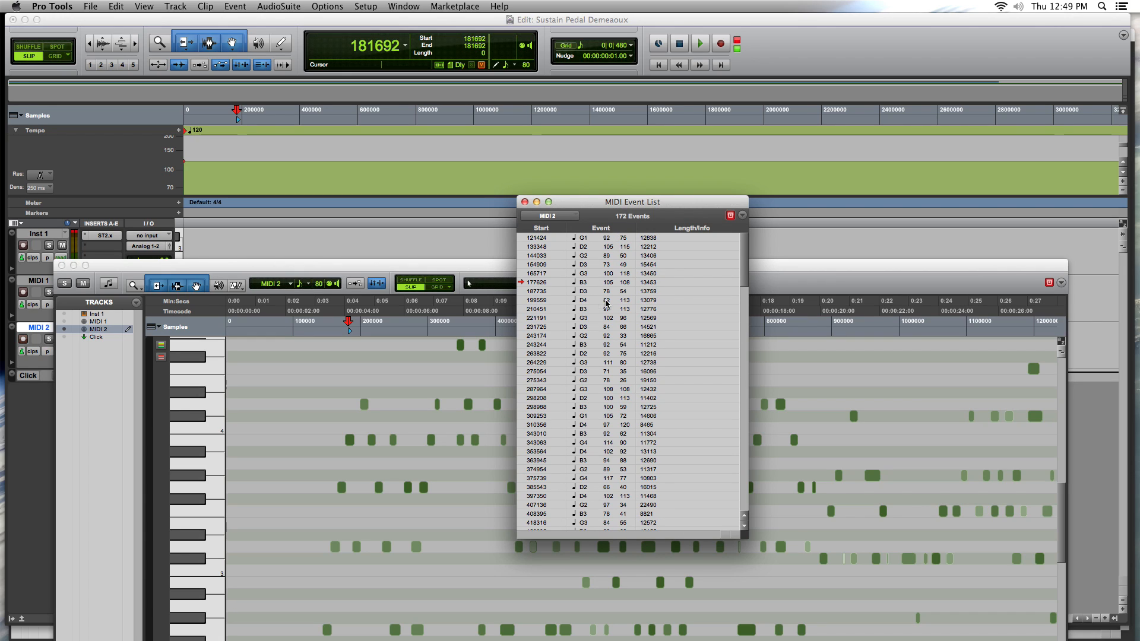
pyautogui.click(582, 273)
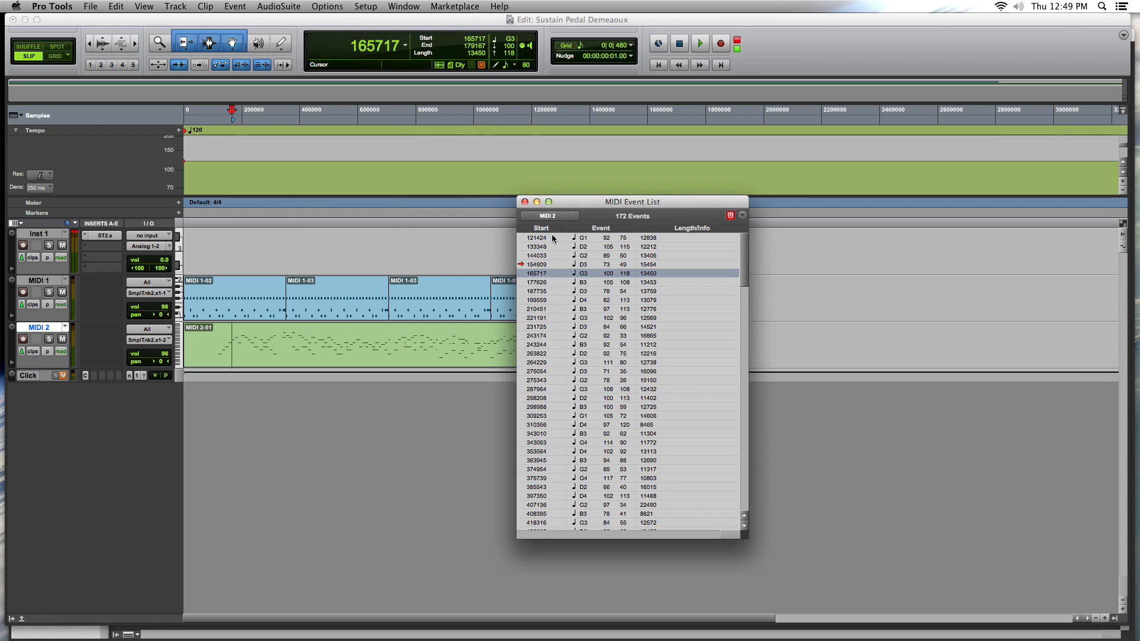
# Lengthen the notes at 144033, 154909, 165717 and 177626 to 14000, 16000, 16000 and 17000.
pyautogui.click(537, 255)
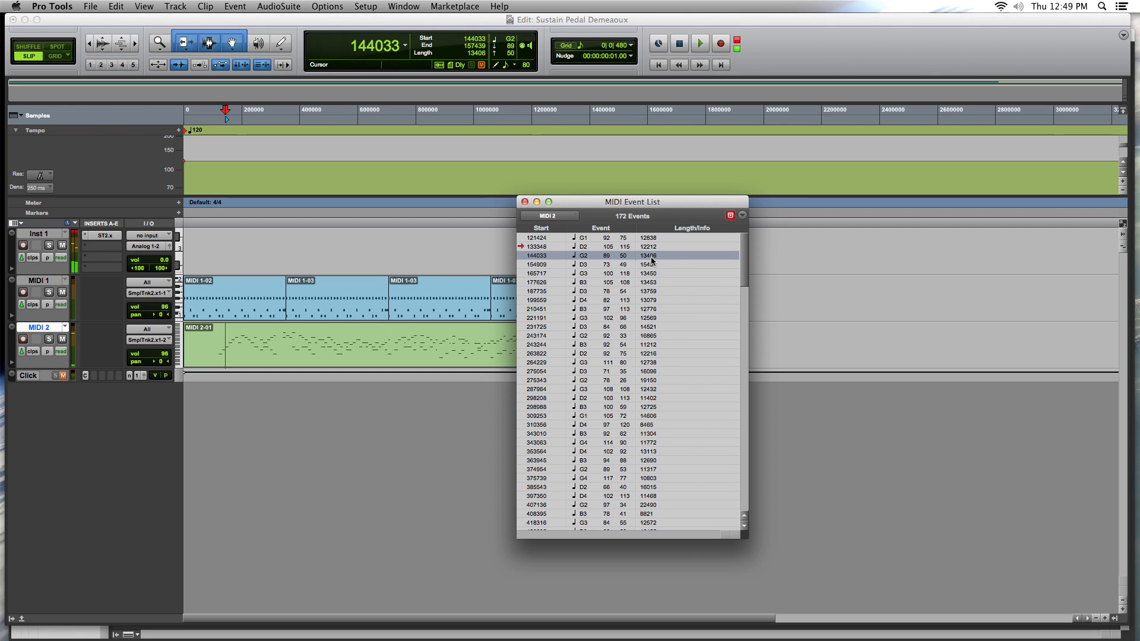
pyautogui.click(649, 256)
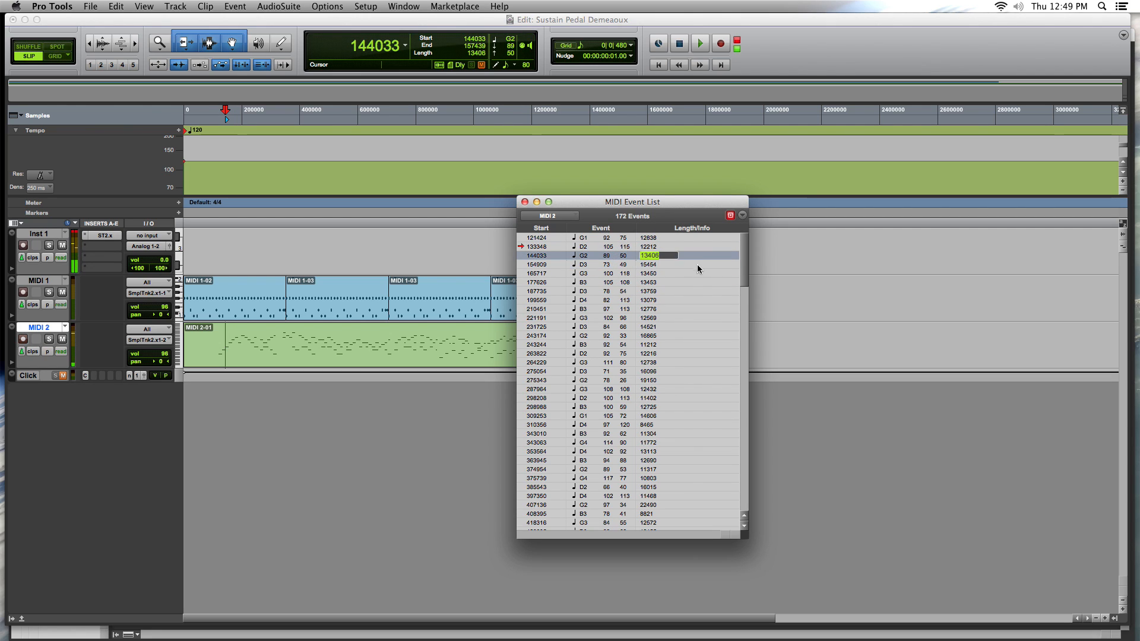
pyautogui.moveTo(726, 270)
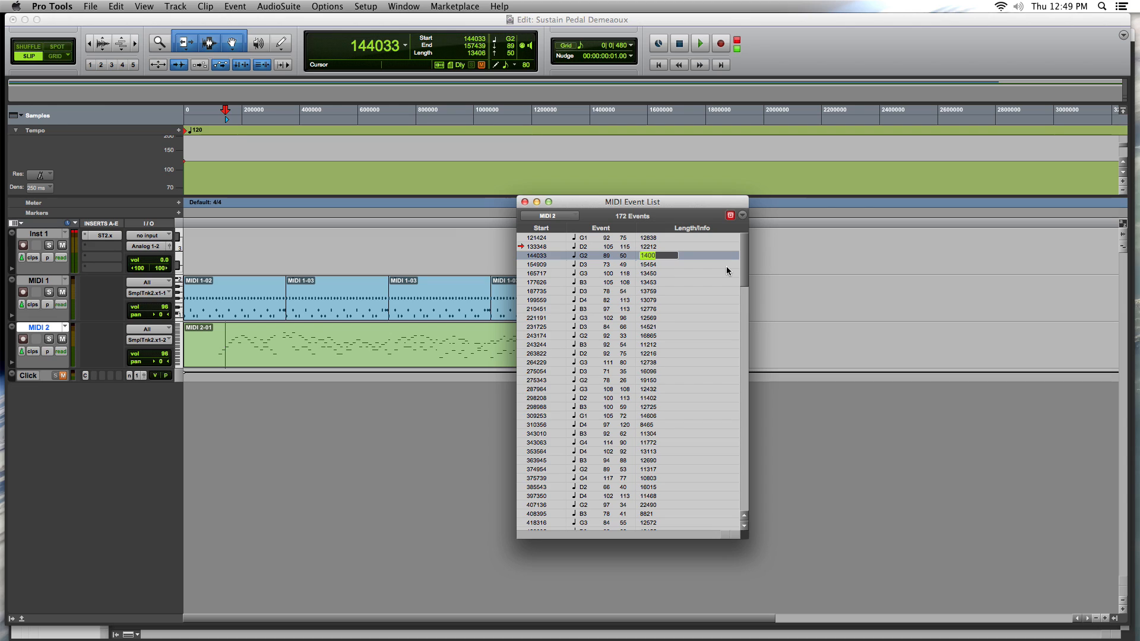
pyautogui.write('14000')
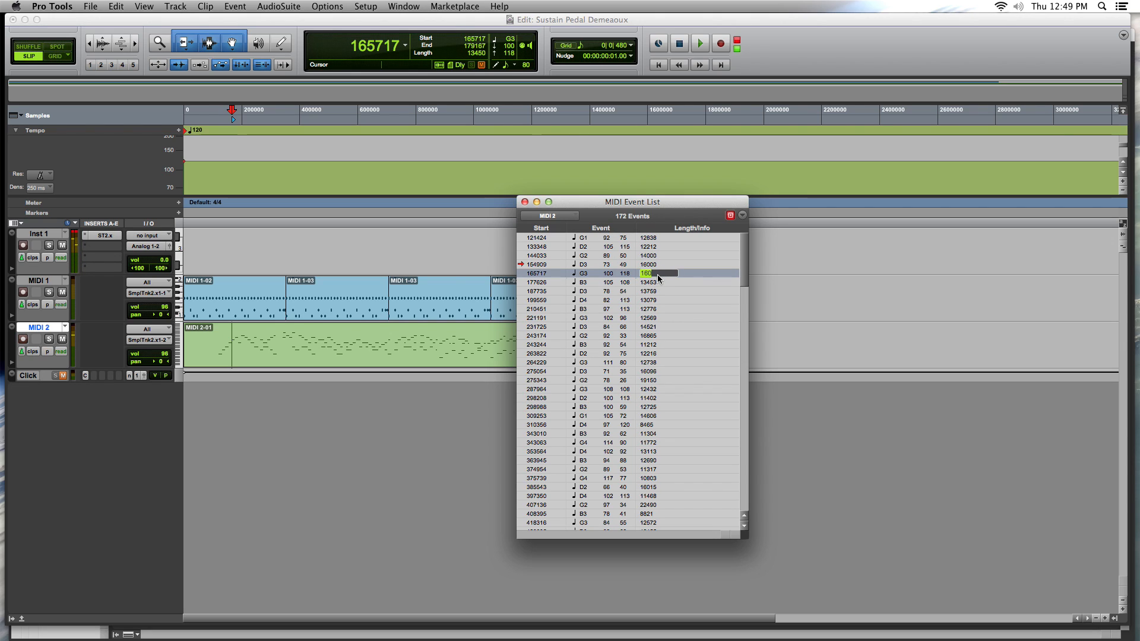
pyautogui.click(648, 282)
pyautogui.write('17000')
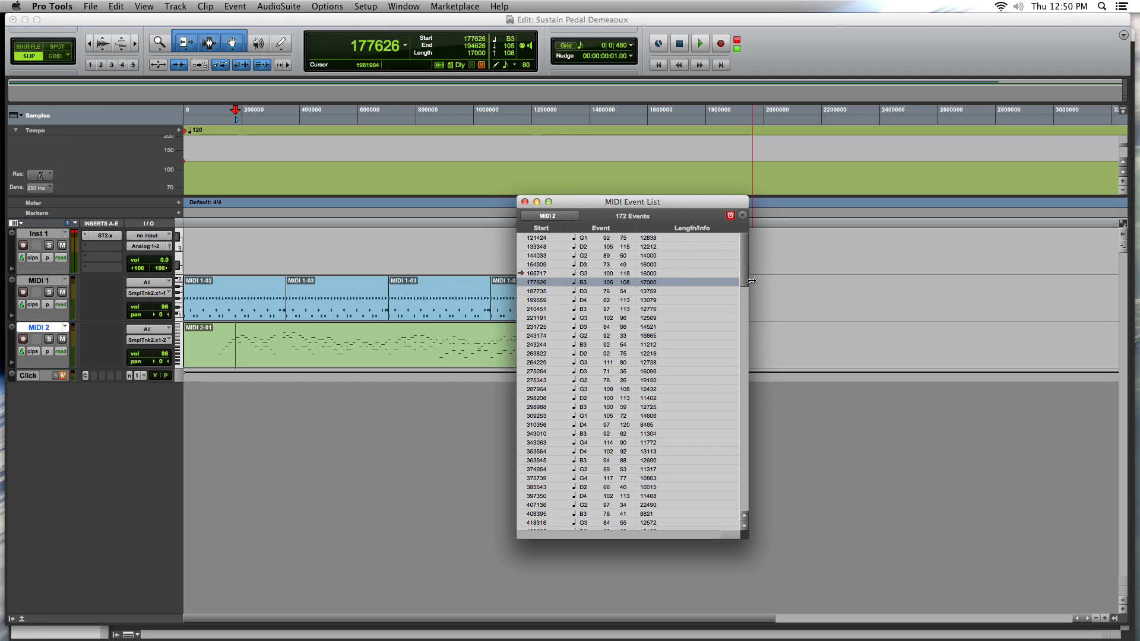
pyautogui.moveTo(653, 301)
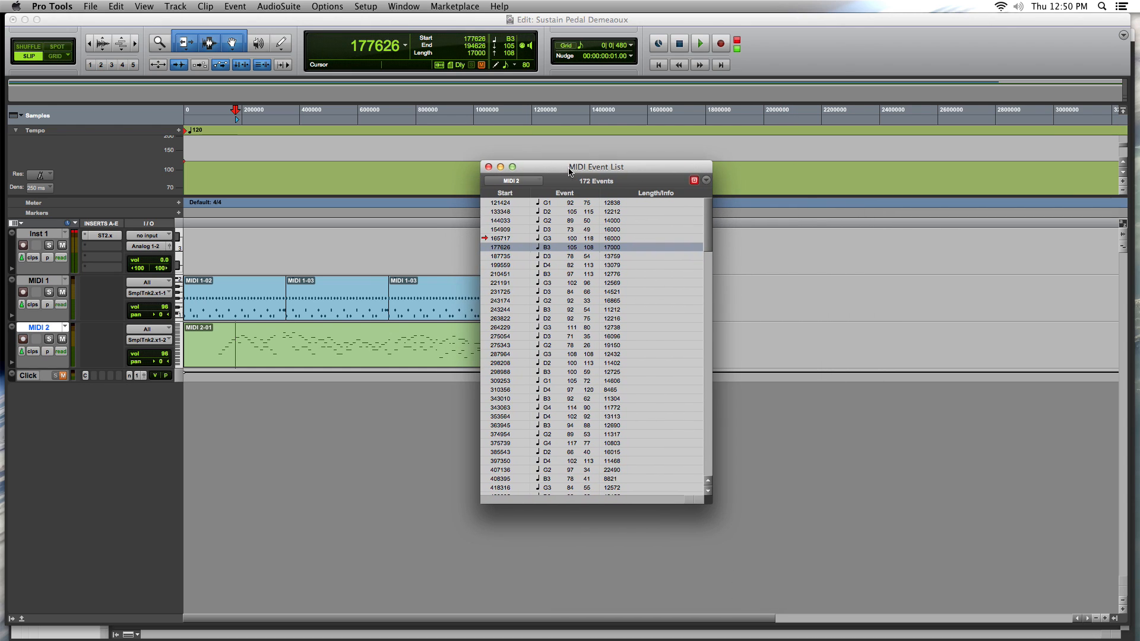
# Close the MIDI Event List and reopen the MIDI Editor for MIDI 2.
pyautogui.click(698, 43)
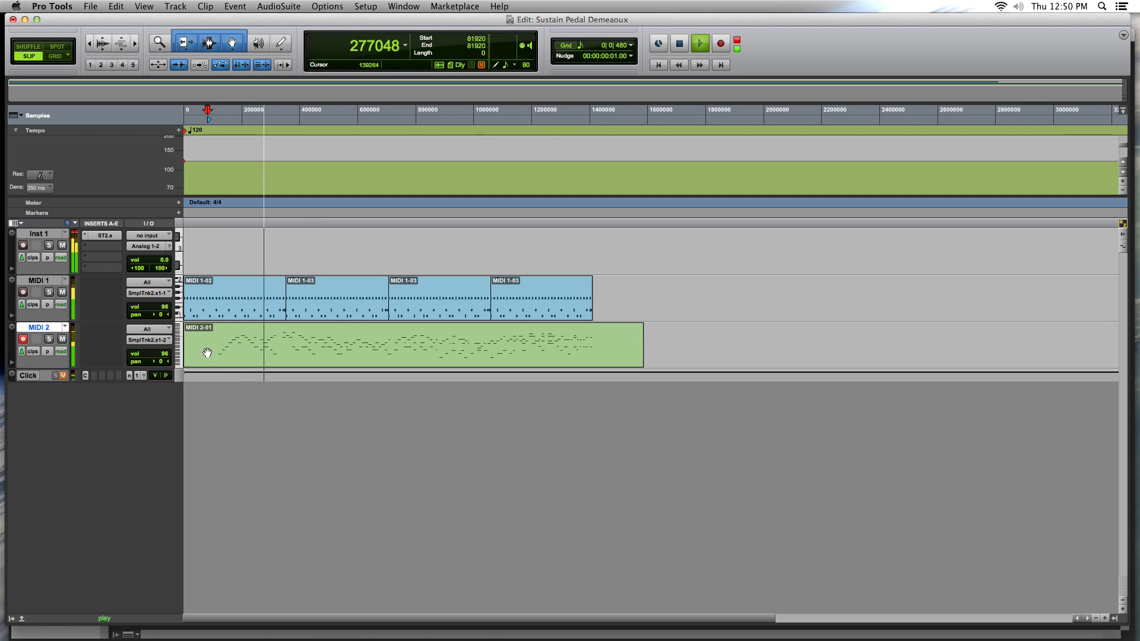
pyautogui.click(455, 6)
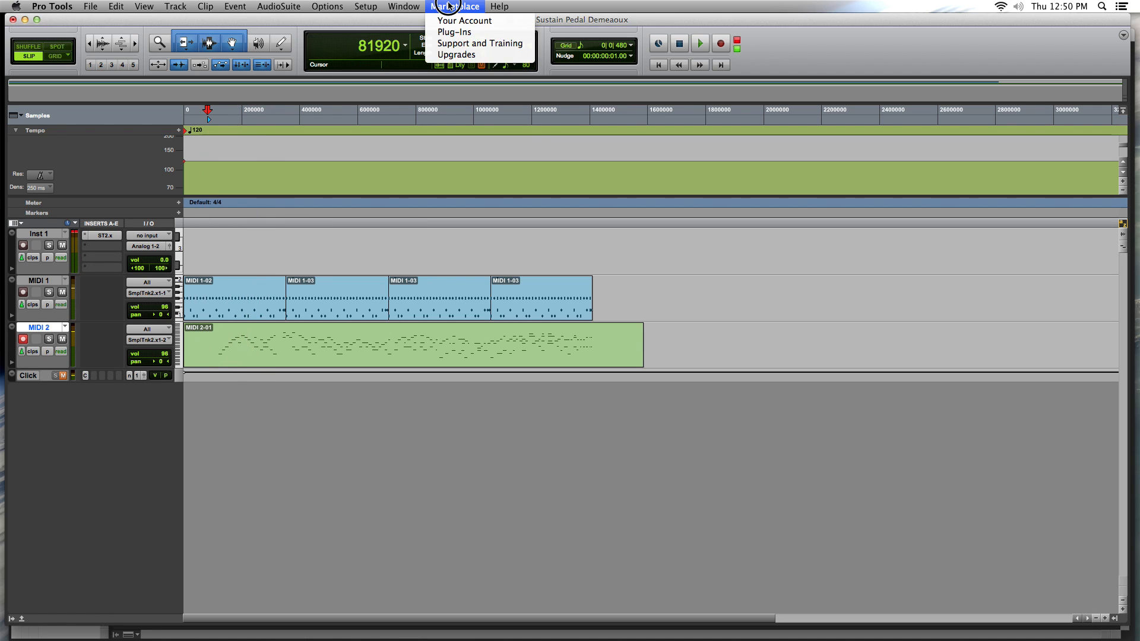
pyautogui.click(402, 6)
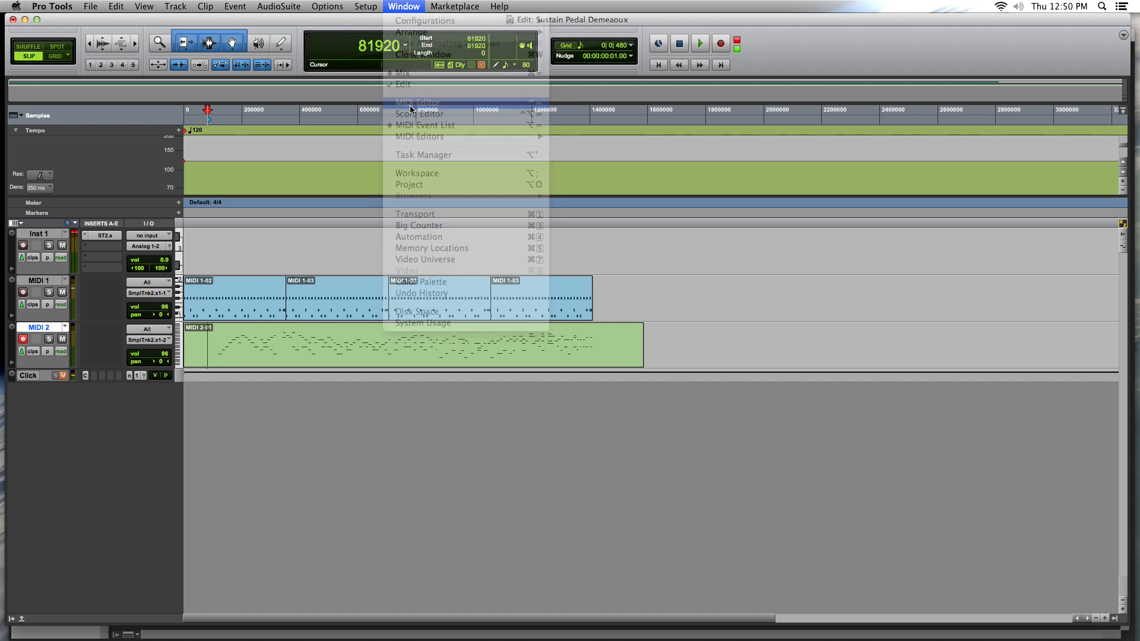
pyautogui.click(416, 102)
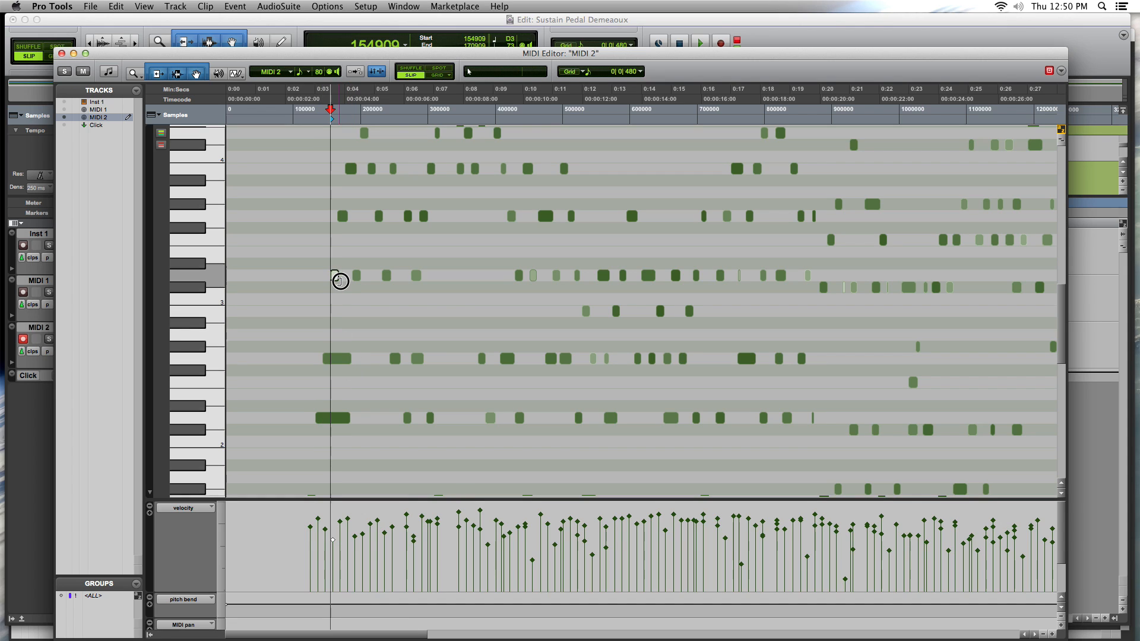
# Trim the four opening MIDI 2 notes longer so they ring into the following notes.
pyautogui.click(342, 274)
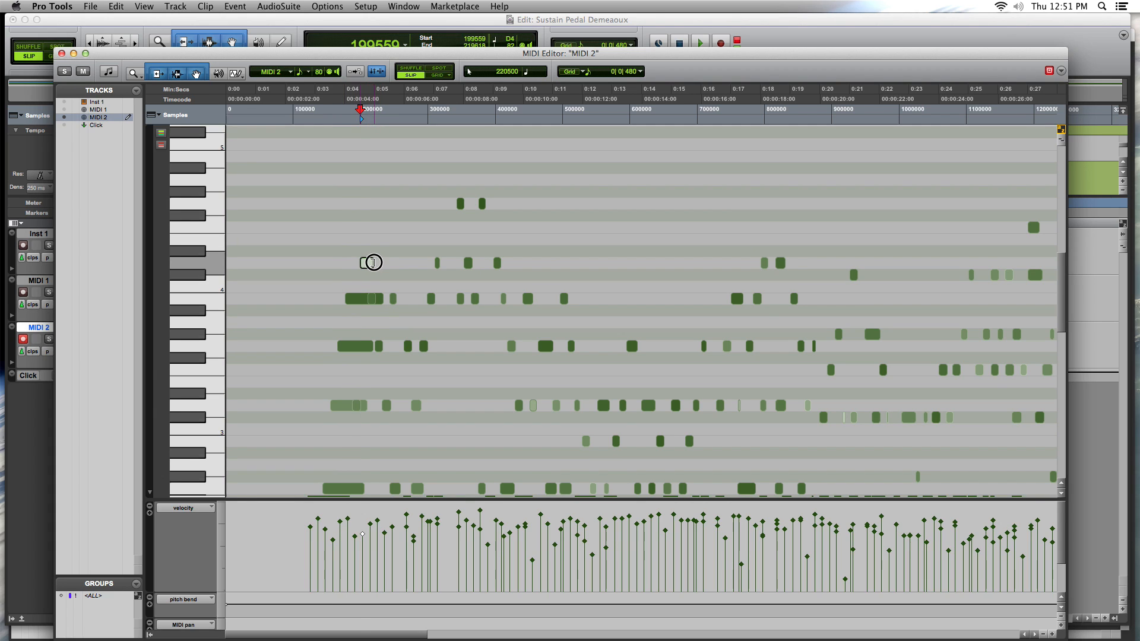
pyautogui.scroll(-3)
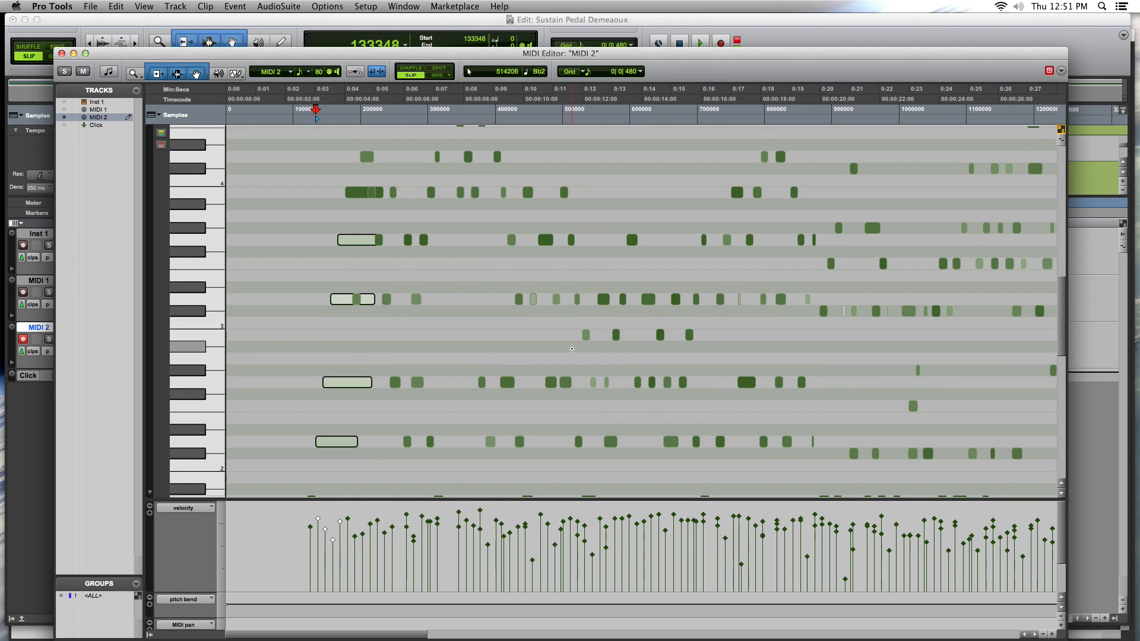
# Stretch the chords near 0:17 and the next group into sustained holds reaching past 0:23.
pyautogui.scroll(-3)
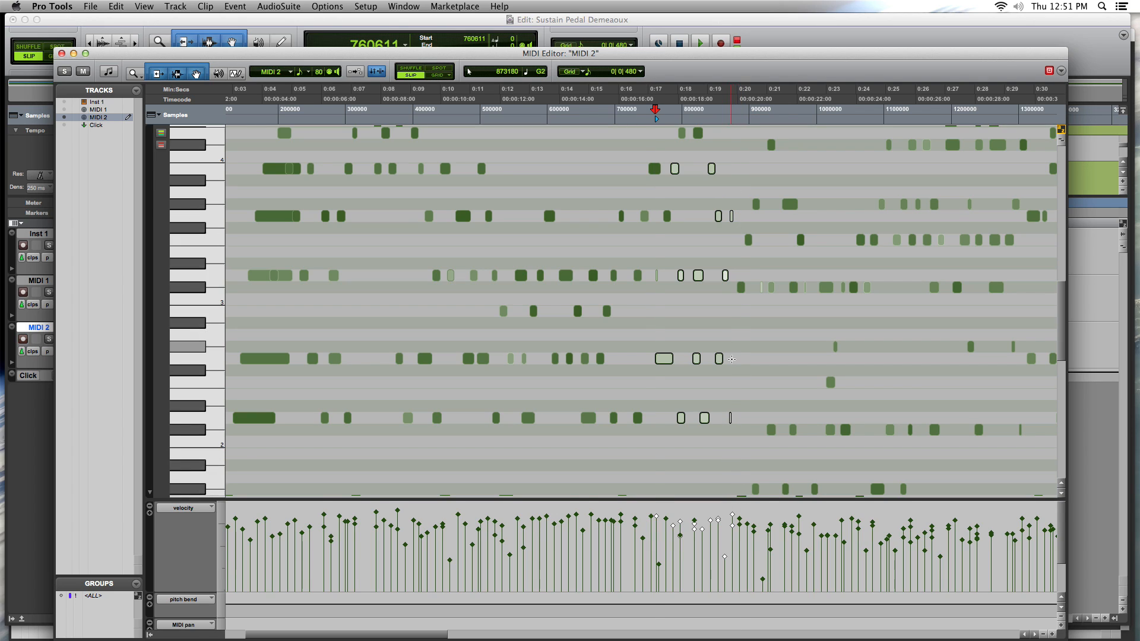
pyautogui.click(698, 132)
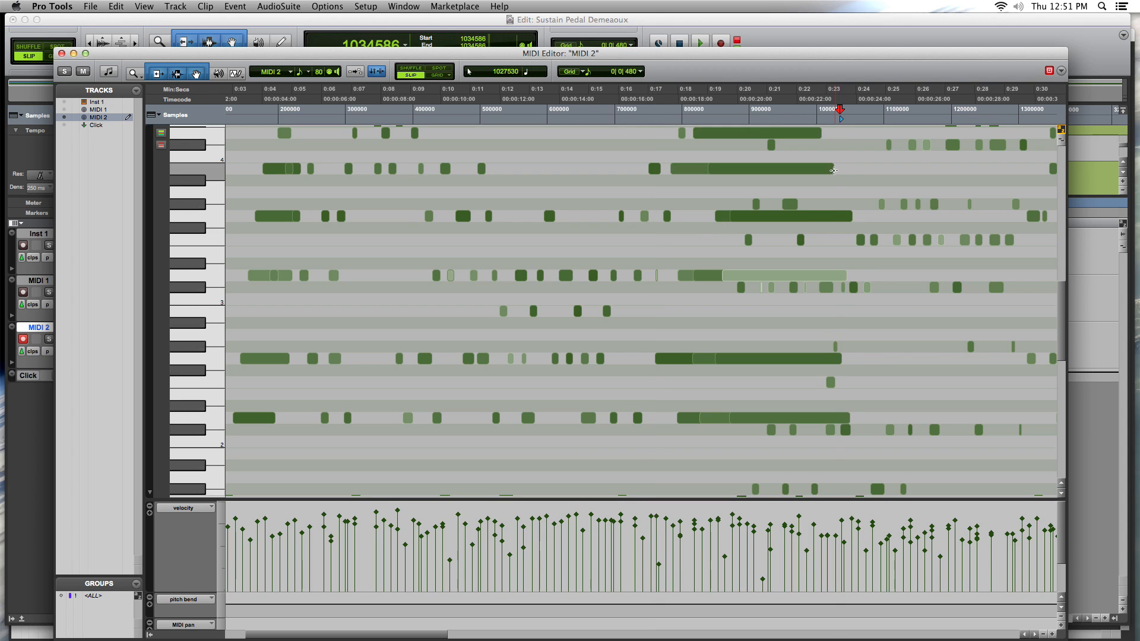
pyautogui.click(777, 168)
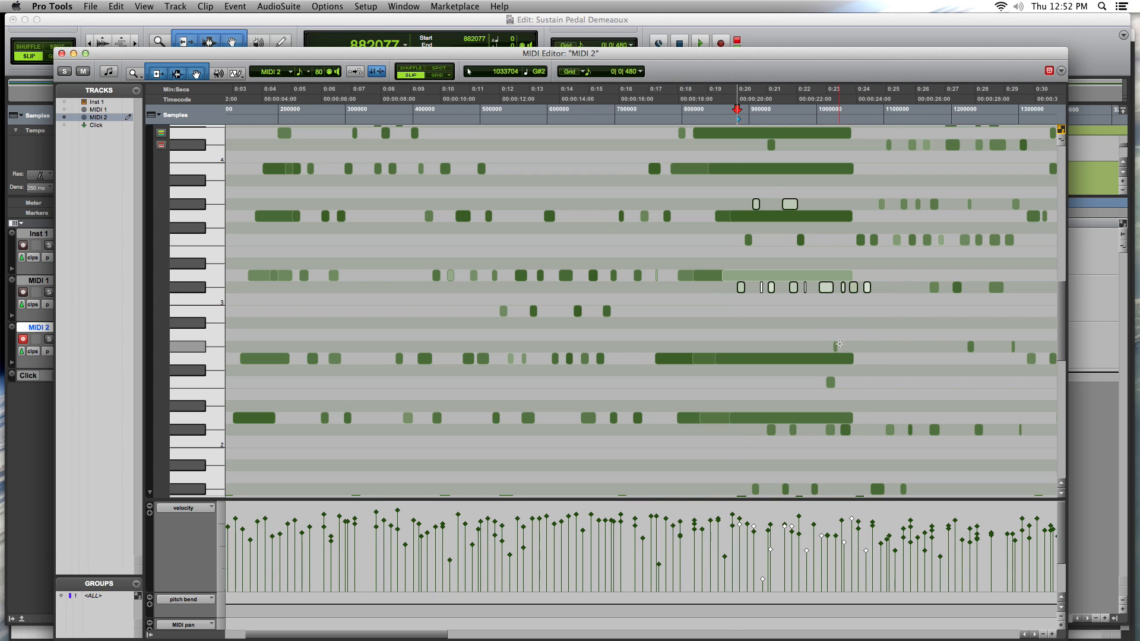
pyautogui.click(831, 383)
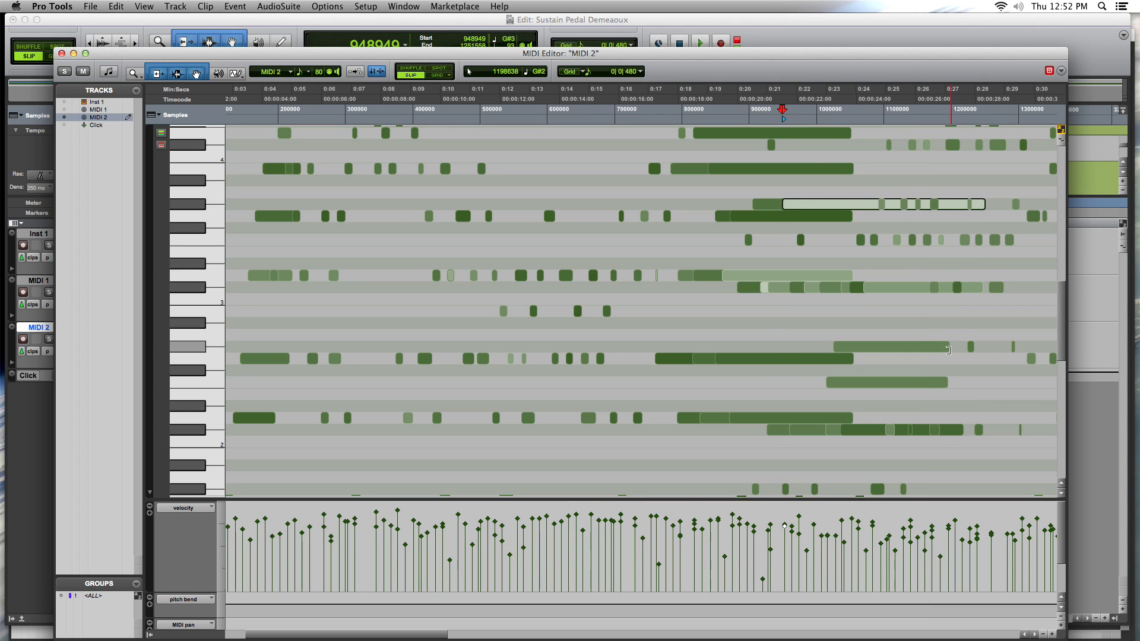
pyautogui.click(596, 120)
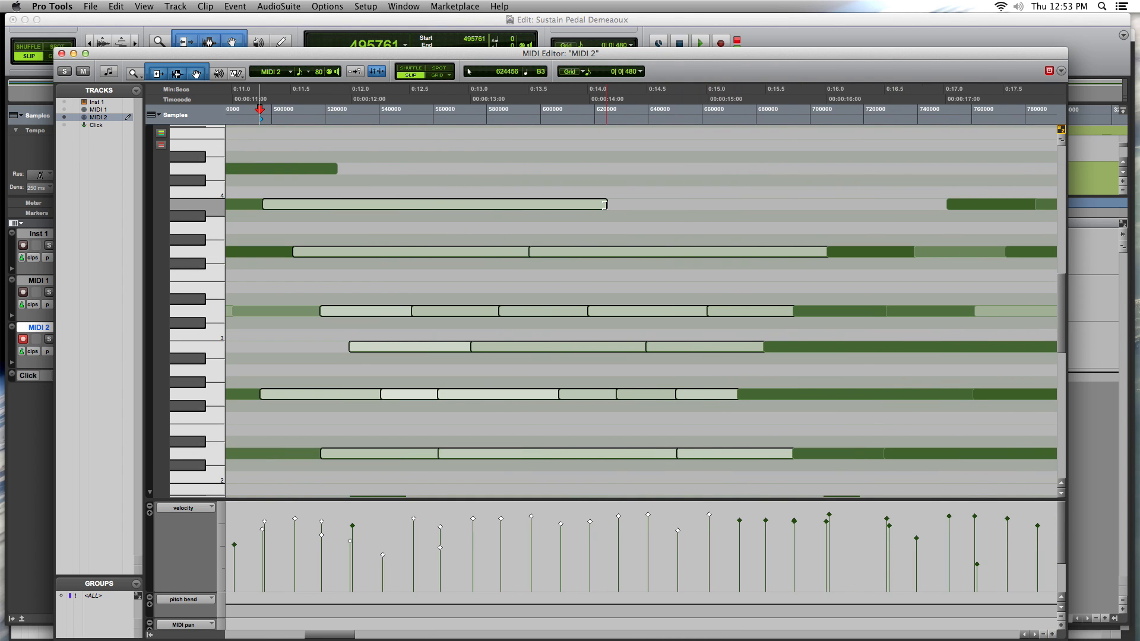
# Fine-tune note ends near 0:11 so the sustained holds run continuously through about 0:17.
pyautogui.click(518, 259)
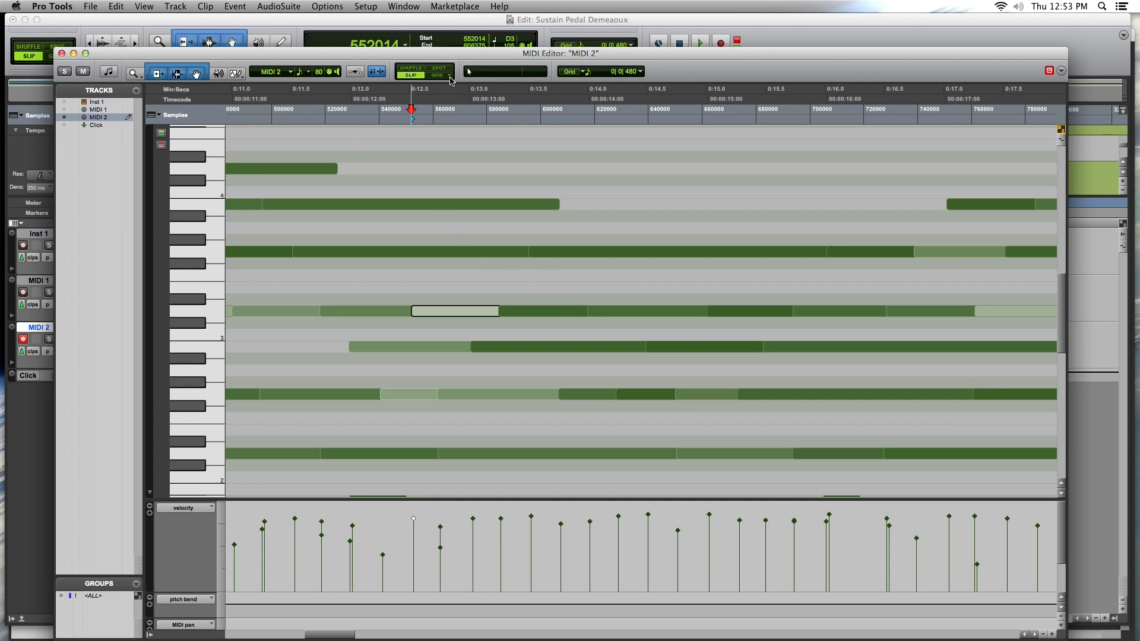
pyautogui.moveTo(458, 85)
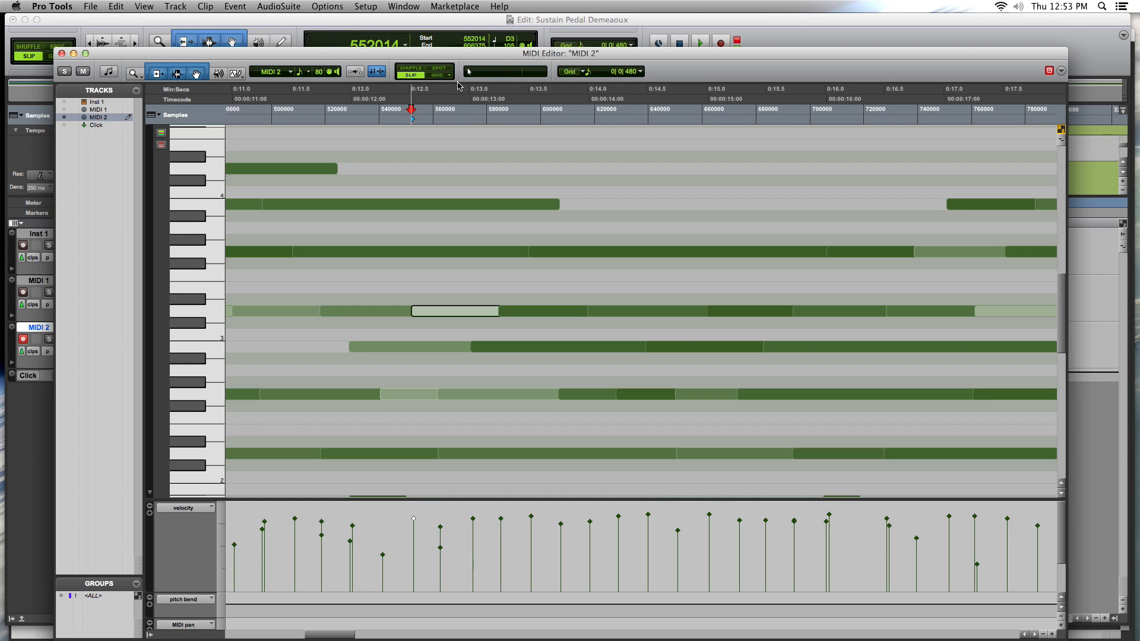